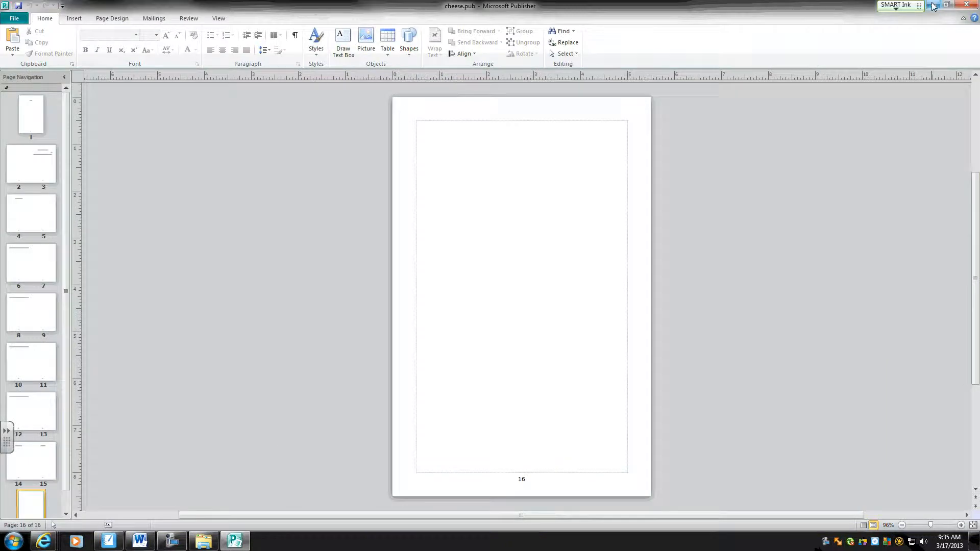
Switch to Internet Explorer and bring up the Google homepage in a new tab.
left_click(43, 540)
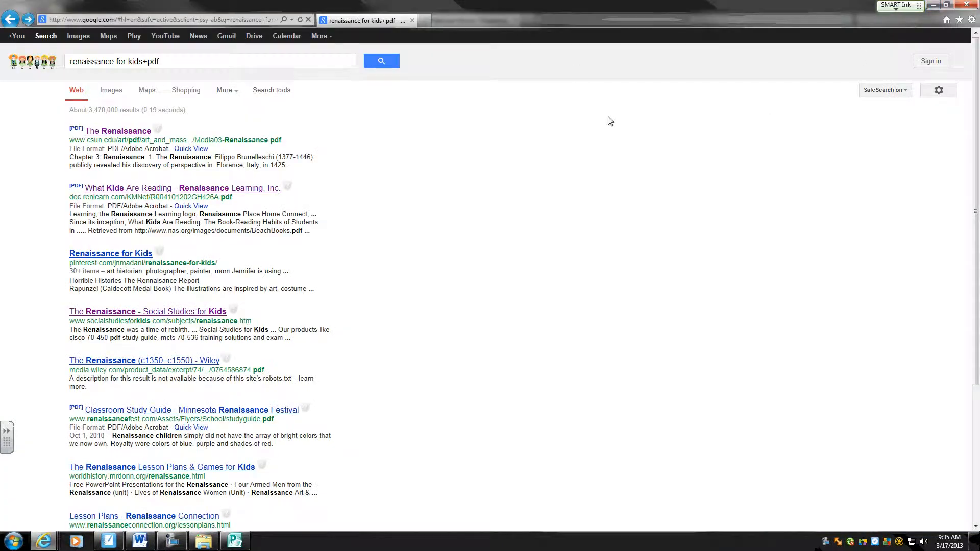
left_click(527, 20)
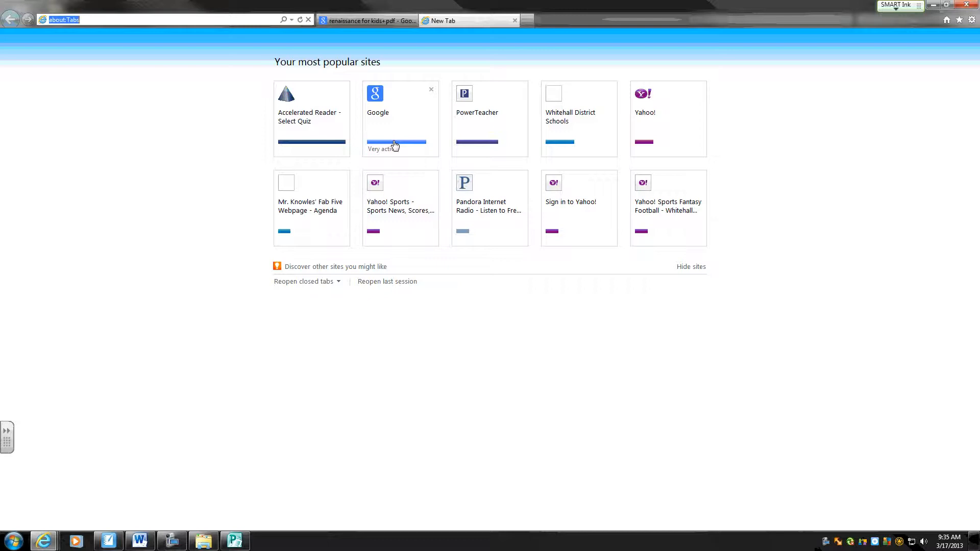
left_click(377, 113)
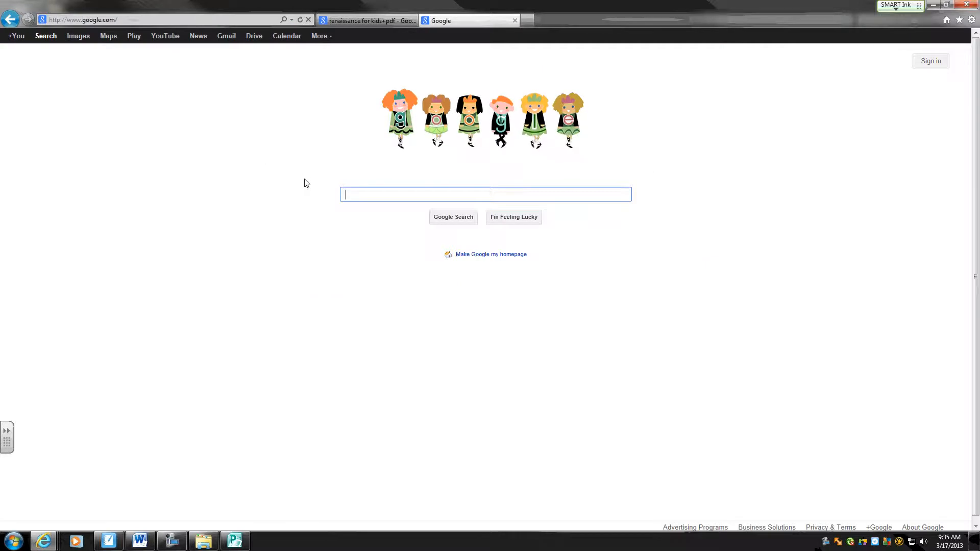
mouse_move(284, 178)
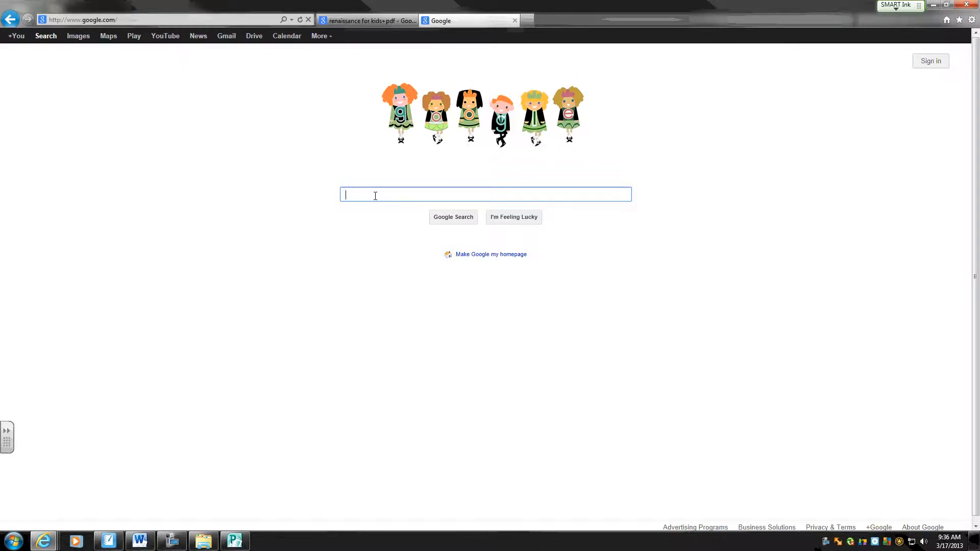
Search Google for cheese and switch to the Images results.
type("cheese")
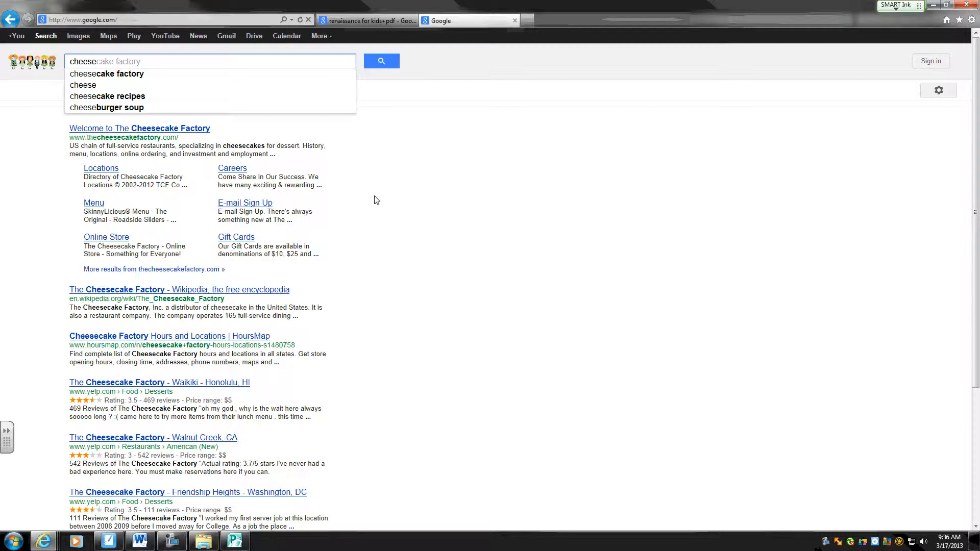
left_click(82, 85)
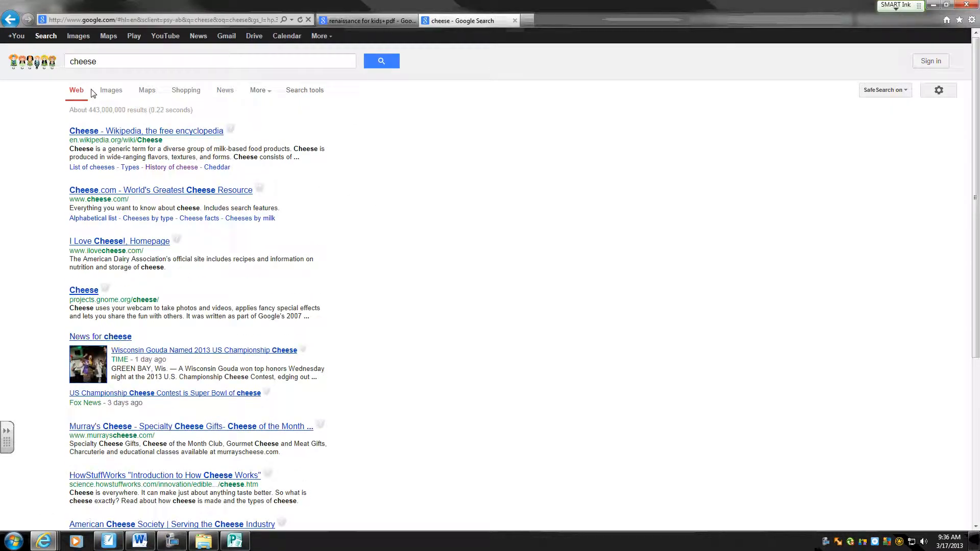
left_click(110, 90)
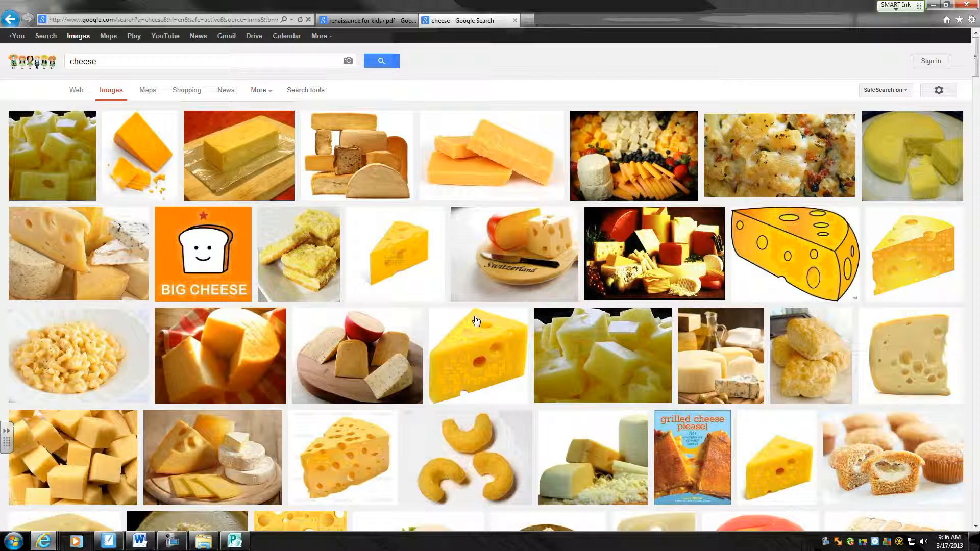
mouse_move(478, 325)
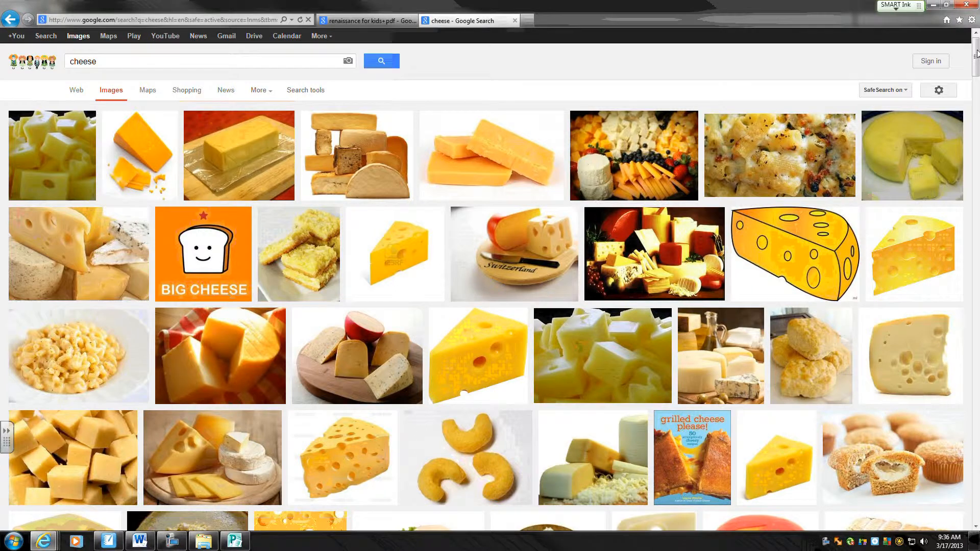
Scroll down through the grid of cheese picture results.
scroll("down", 3)
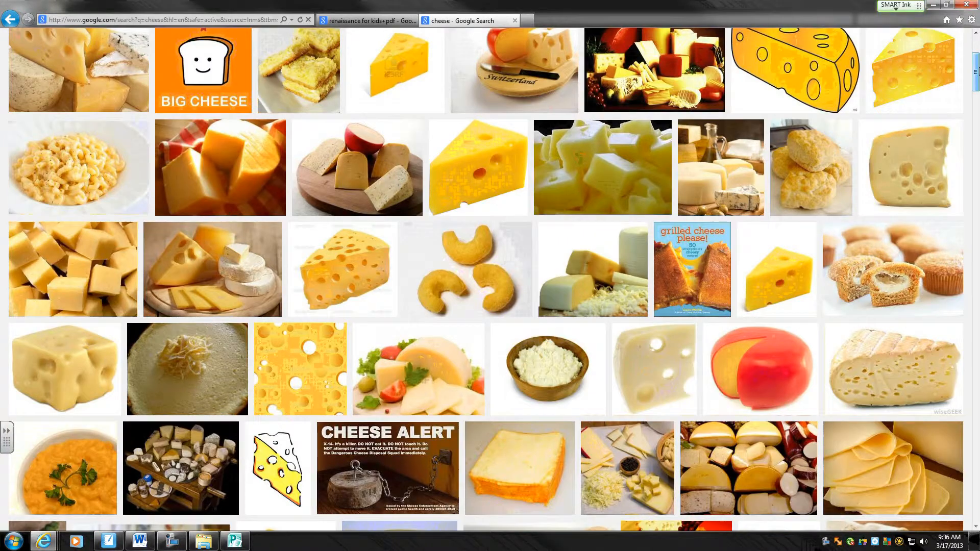
scroll("down", 3)
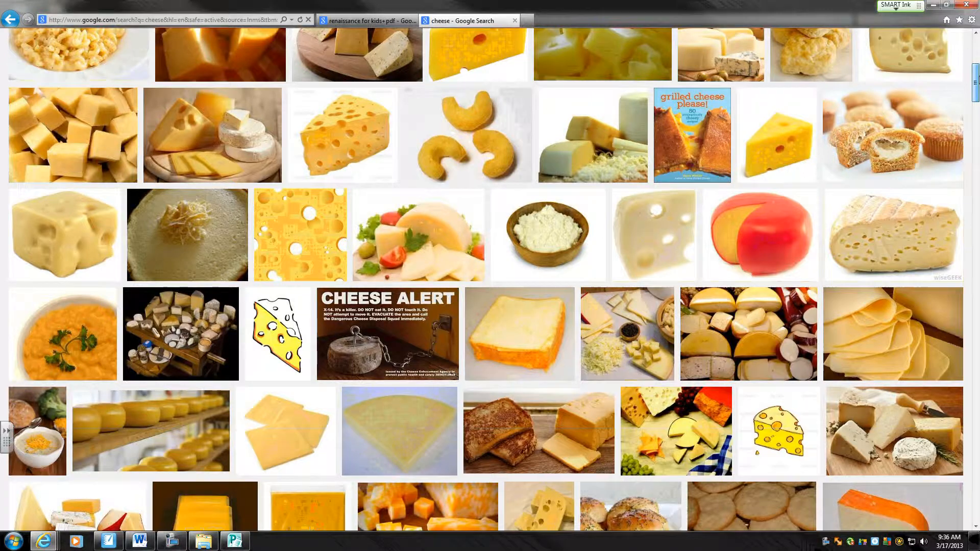
scroll("down", 3)
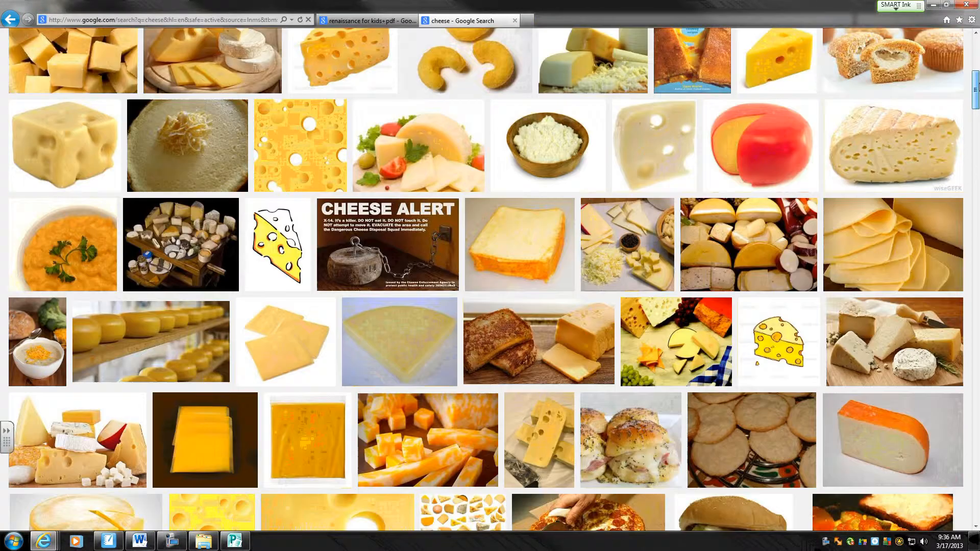
scroll("down", 3)
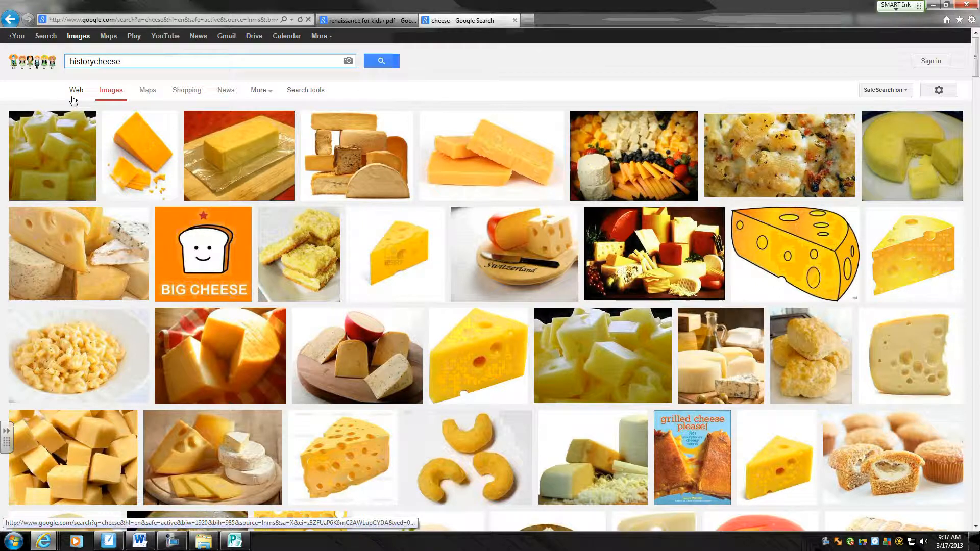
Change the query to history of cheese and look down the refreshed image results.
type("of")
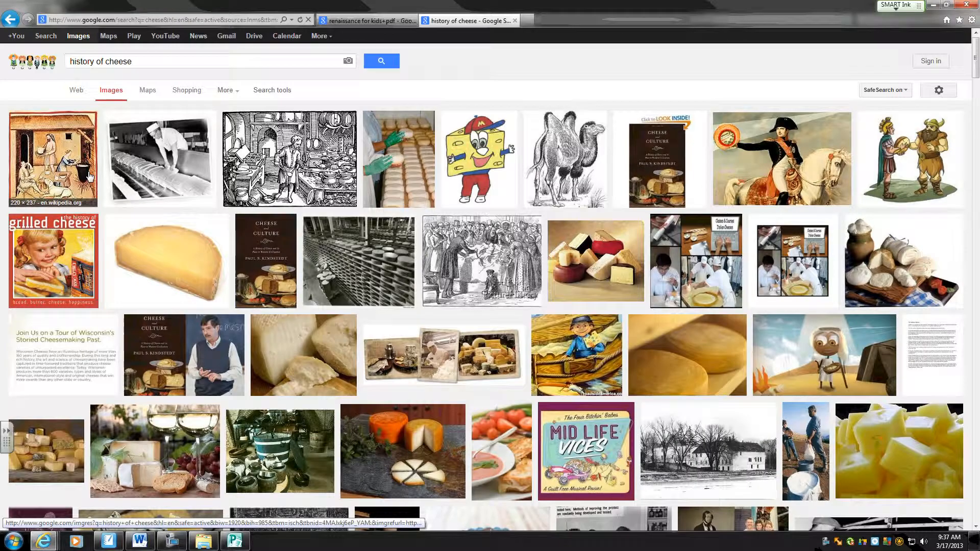
mouse_move(730, 236)
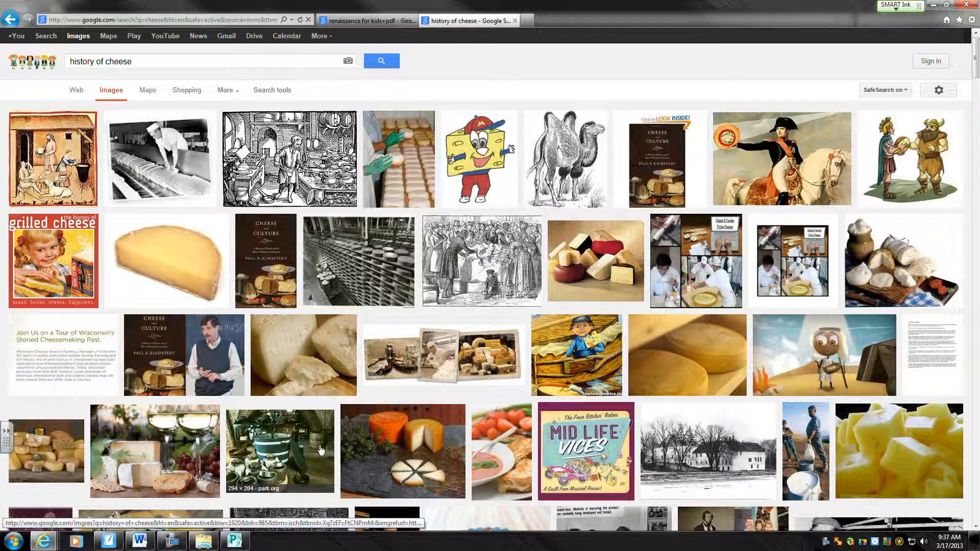
mouse_move(303, 445)
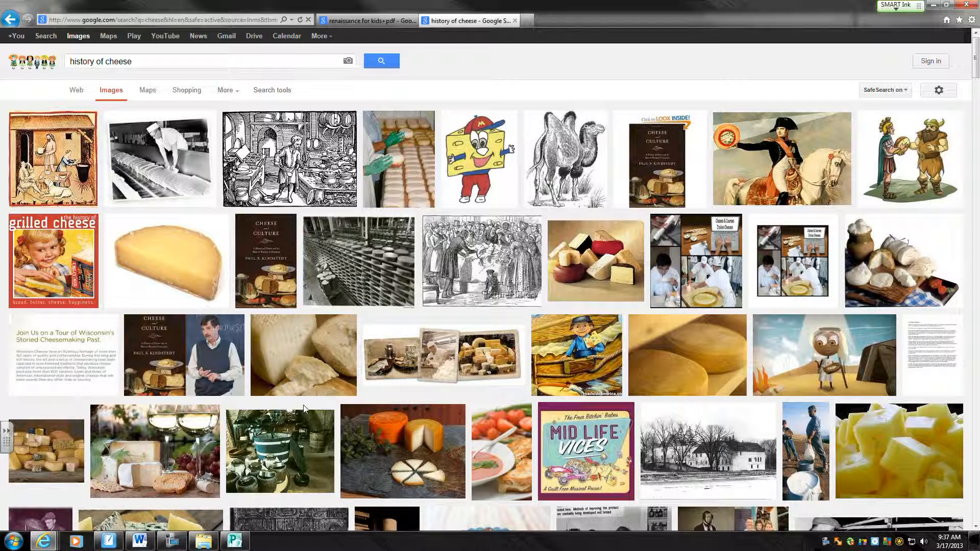
mouse_move(307, 400)
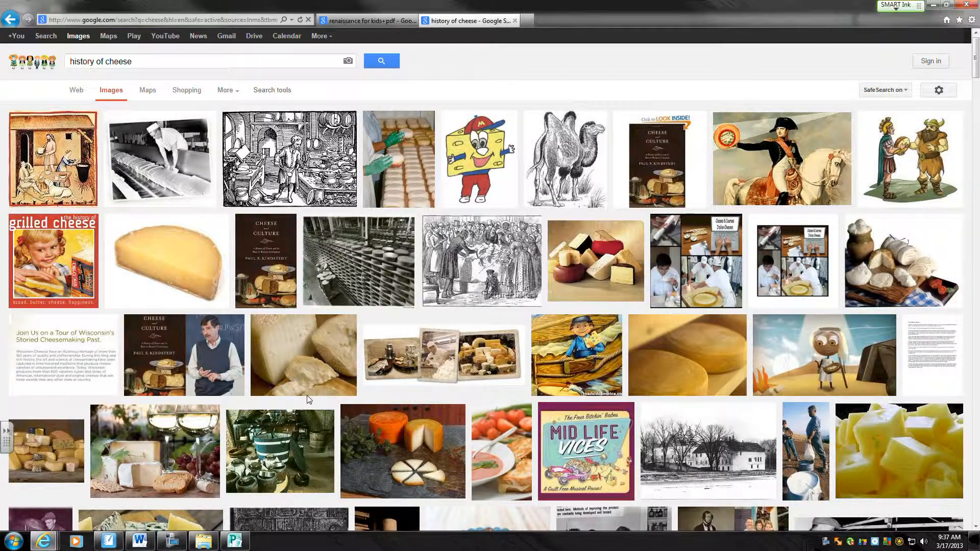
mouse_move(159, 471)
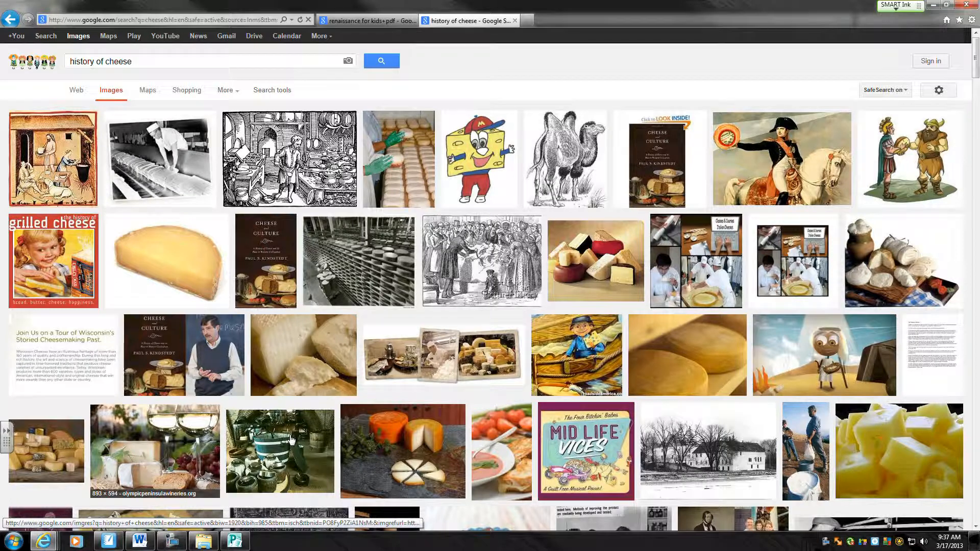
mouse_move(387, 438)
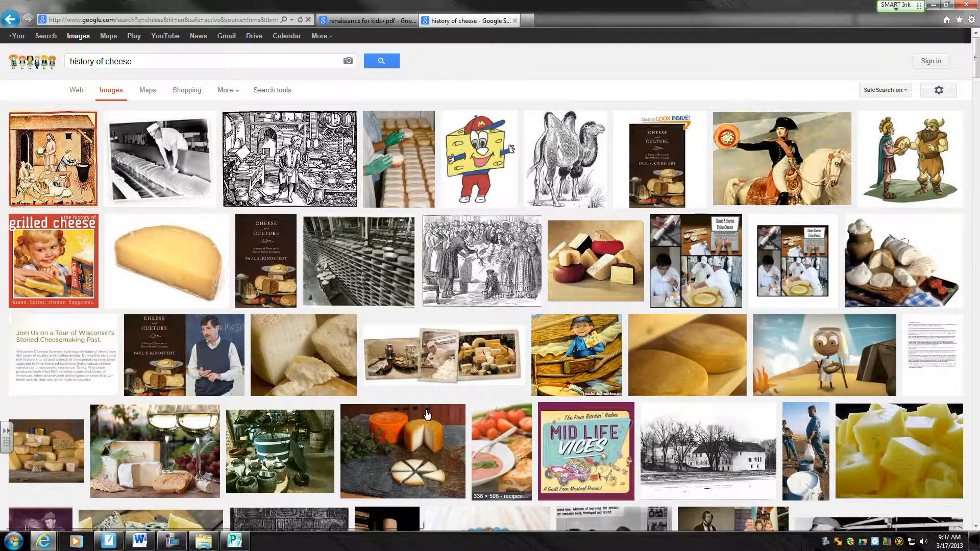
mouse_move(418, 402)
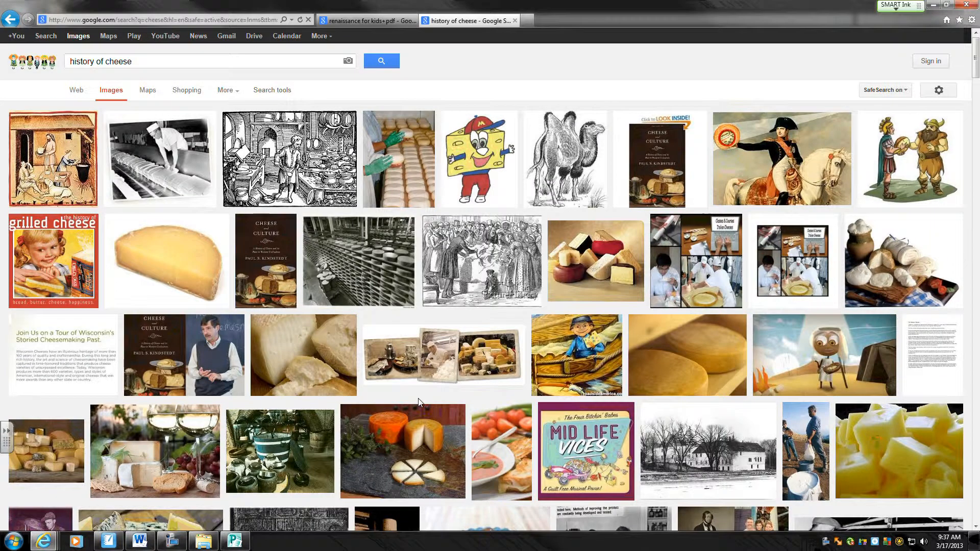
scroll("down", 3)
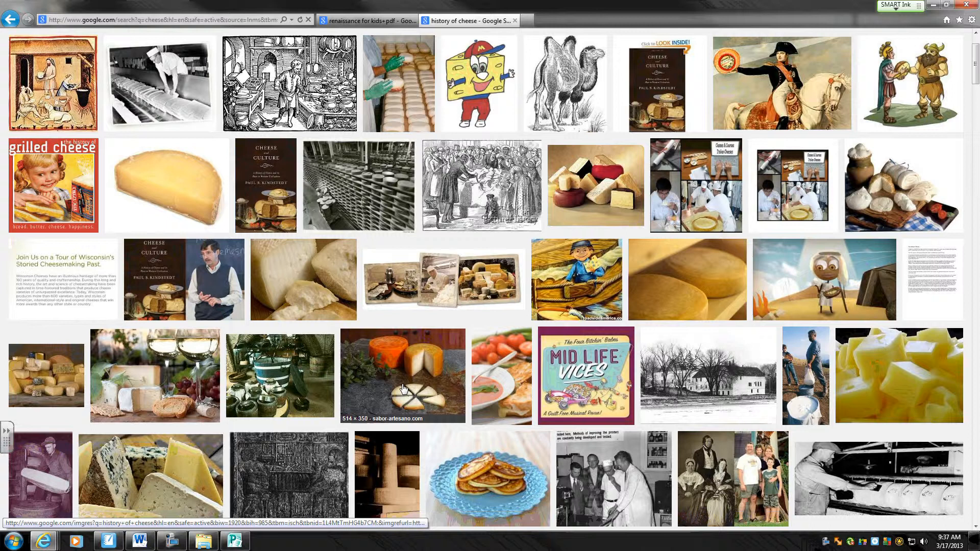
scroll("down", 3)
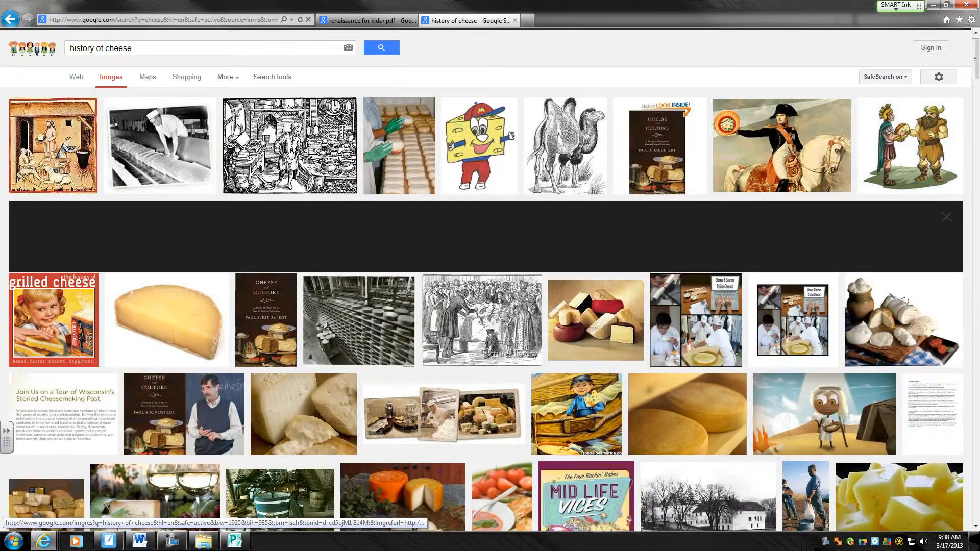
Preview the cheese-kitchen woodcut and view the original image from sabor-artesano.com.
left_click(288, 145)
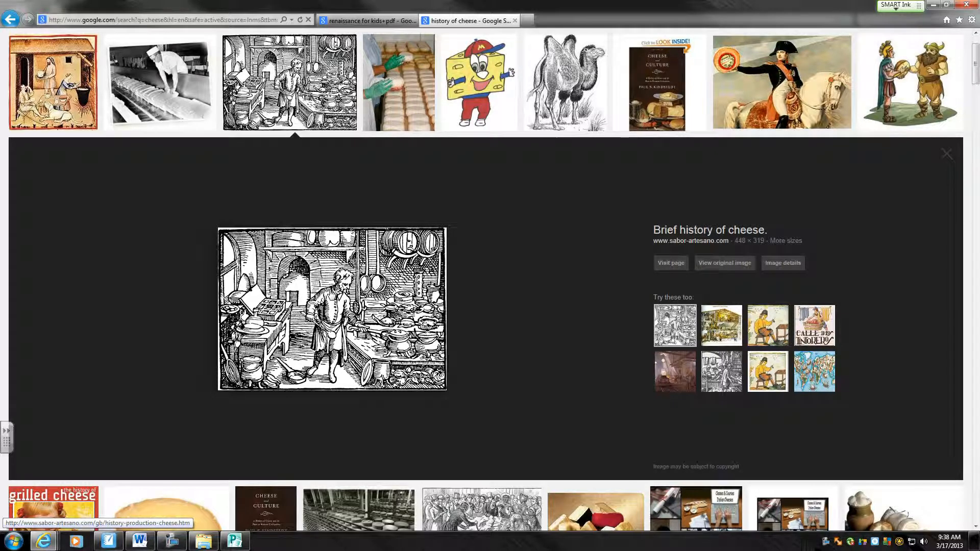
mouse_move(486, 262)
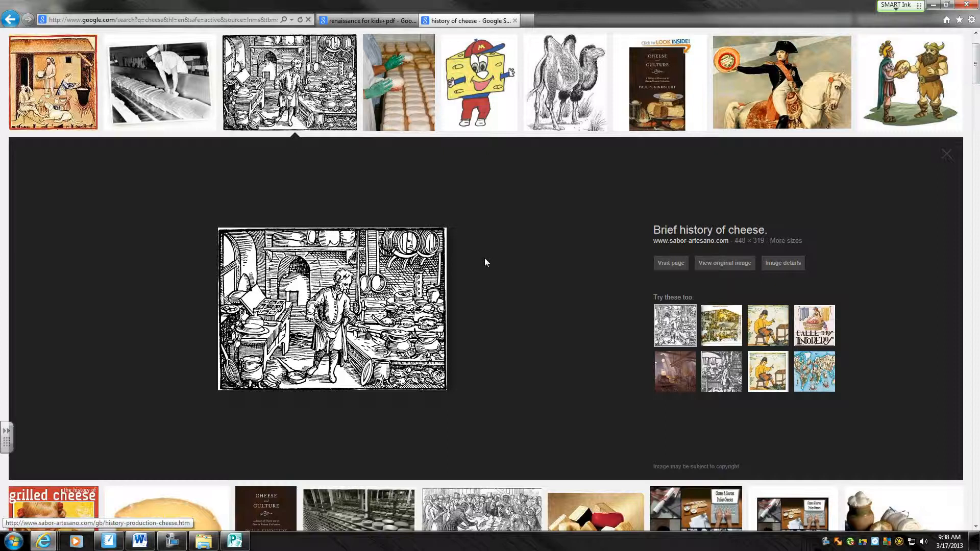
mouse_move(723, 262)
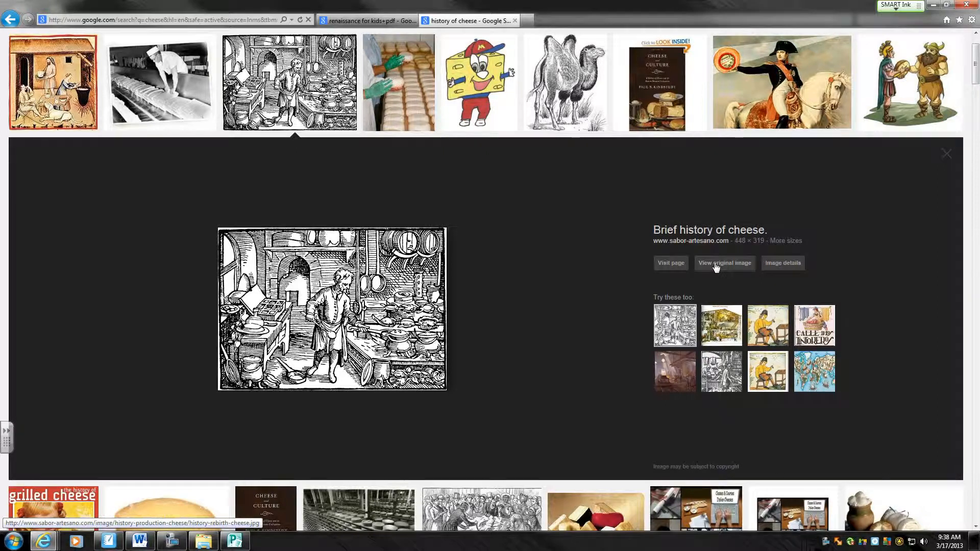
left_click(725, 263)
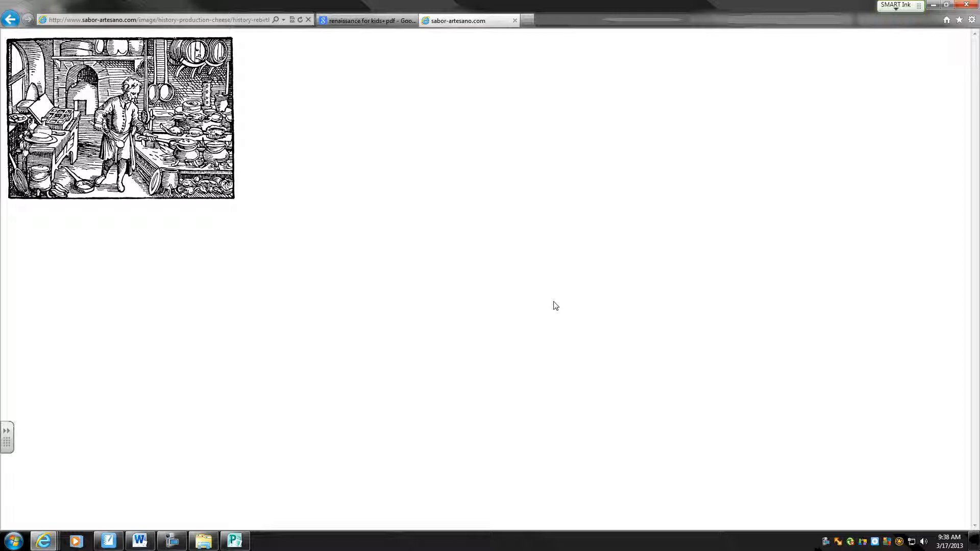
mouse_move(377, 229)
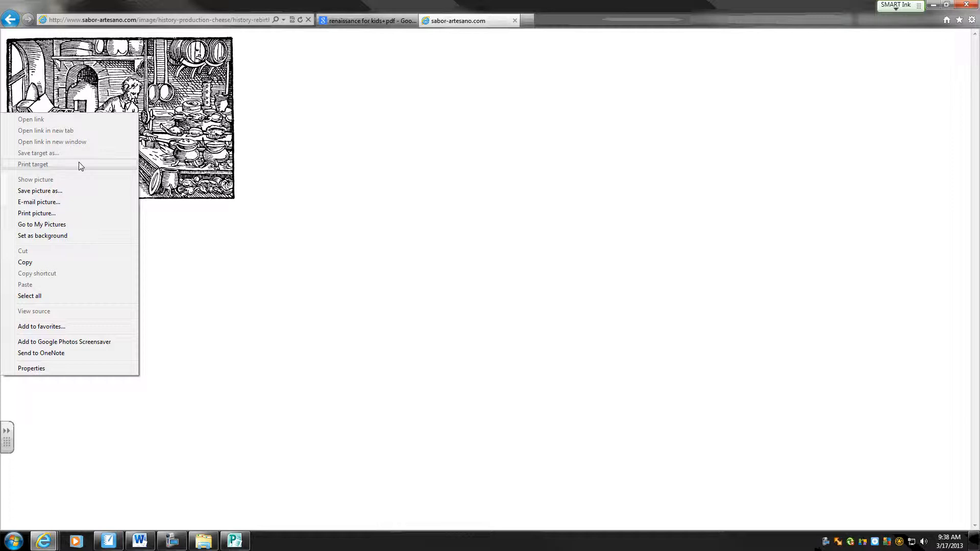
mouse_move(51, 252)
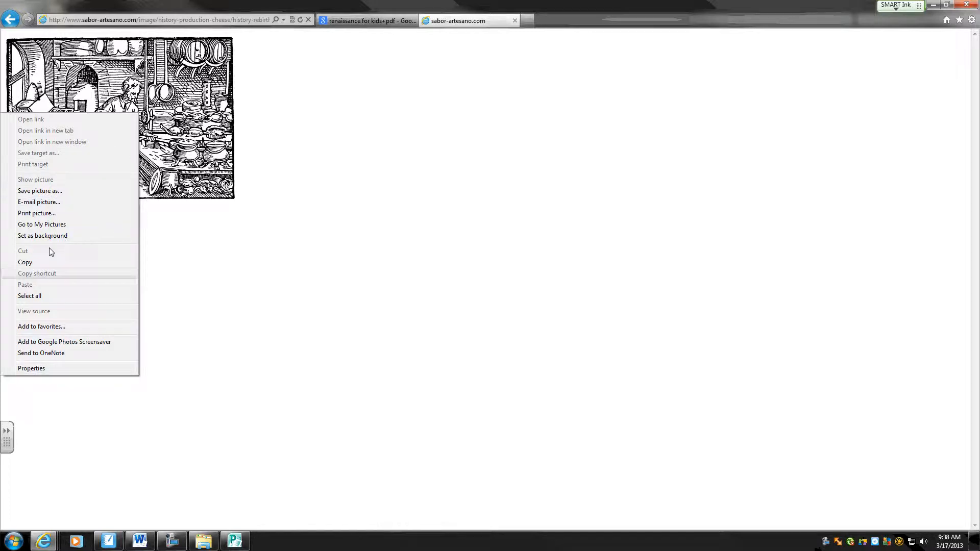
mouse_move(25, 262)
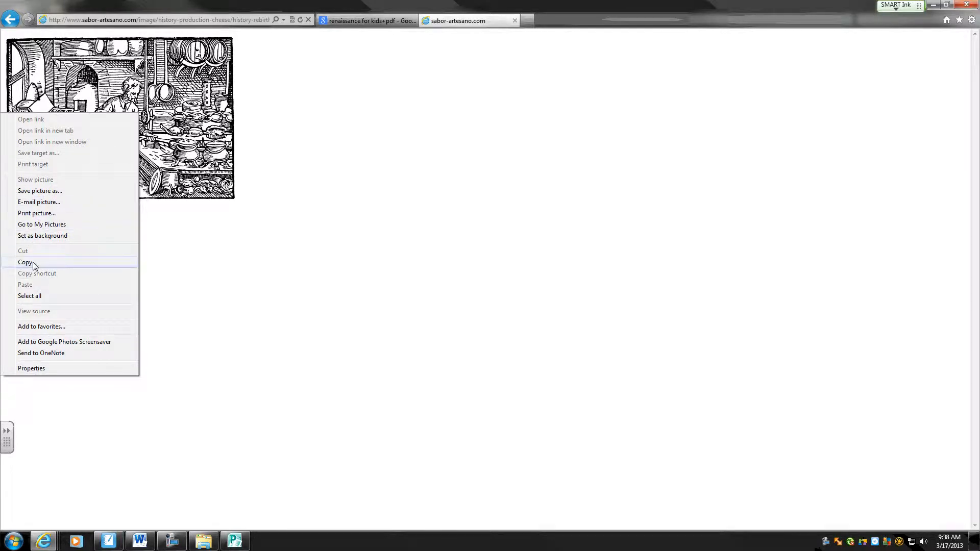
mouse_move(40, 191)
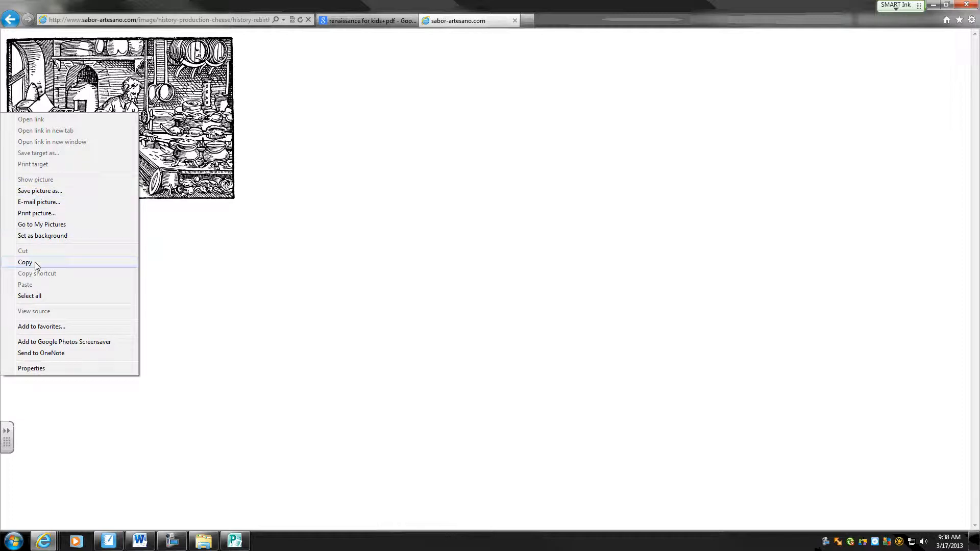
mouse_move(40, 191)
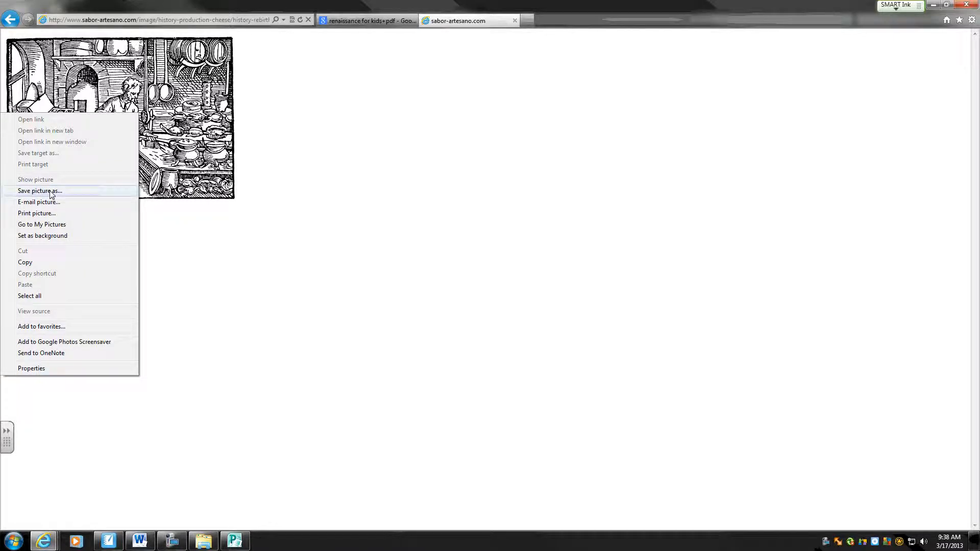
Save the woodcut as history-rebirth-cheese.jpg (JPEG) into the H:\Cheese folder.
left_click(40, 191)
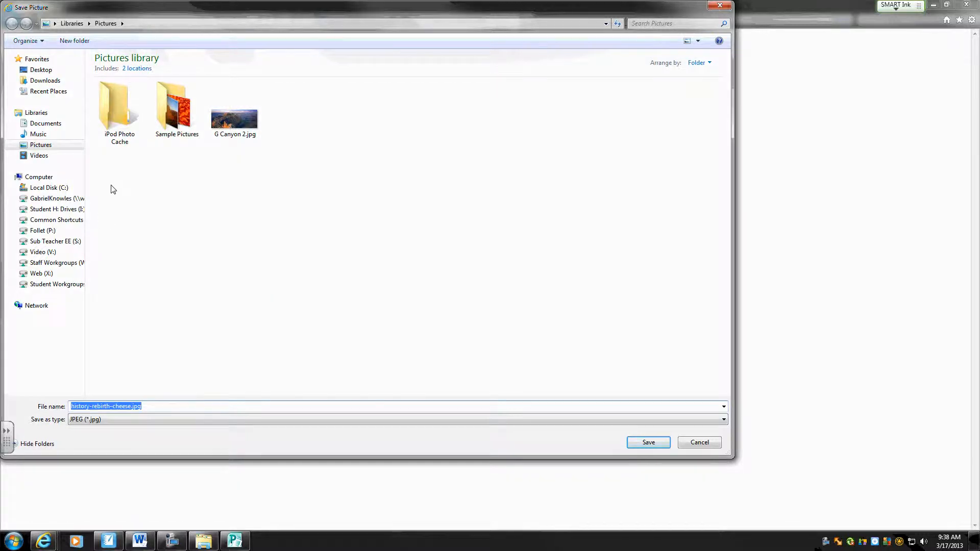
mouse_move(117, 310)
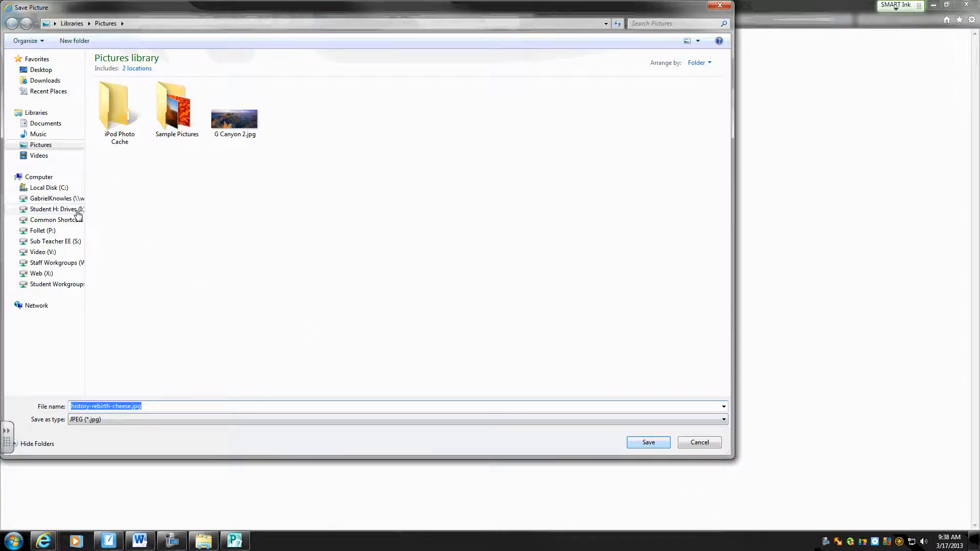
left_click(56, 198)
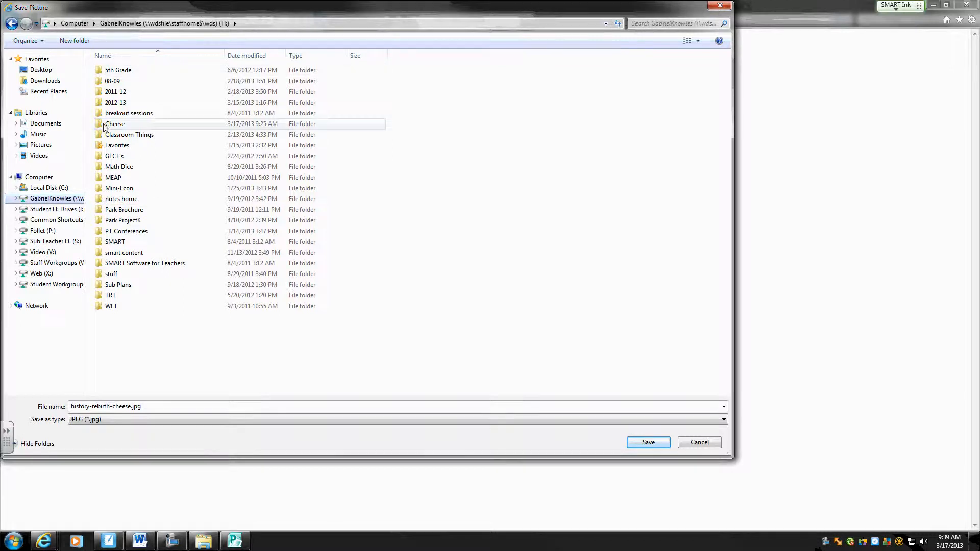
double_click(115, 124)
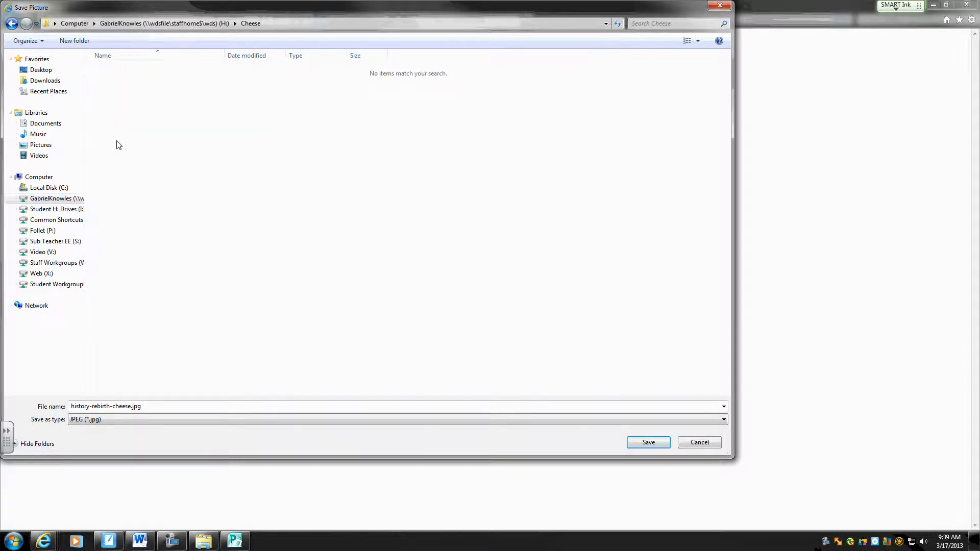
left_click(105, 406)
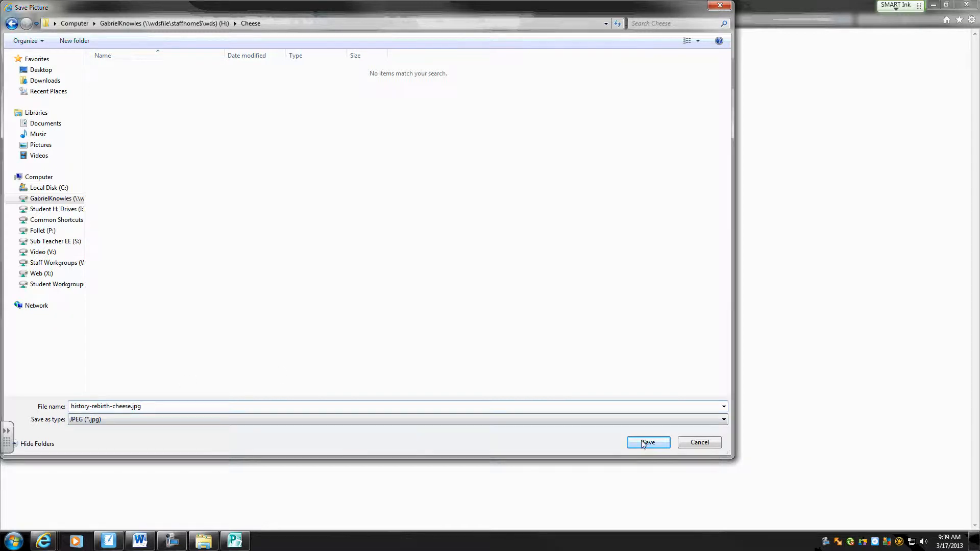
left_click(647, 442)
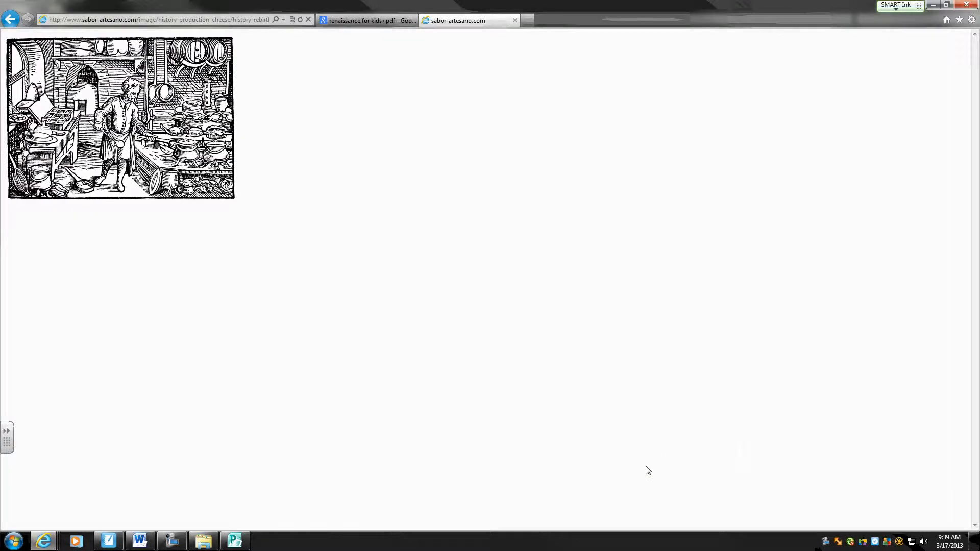
Return to the history-of-cheese results and close the enlarged preview panel.
left_click(11, 19)
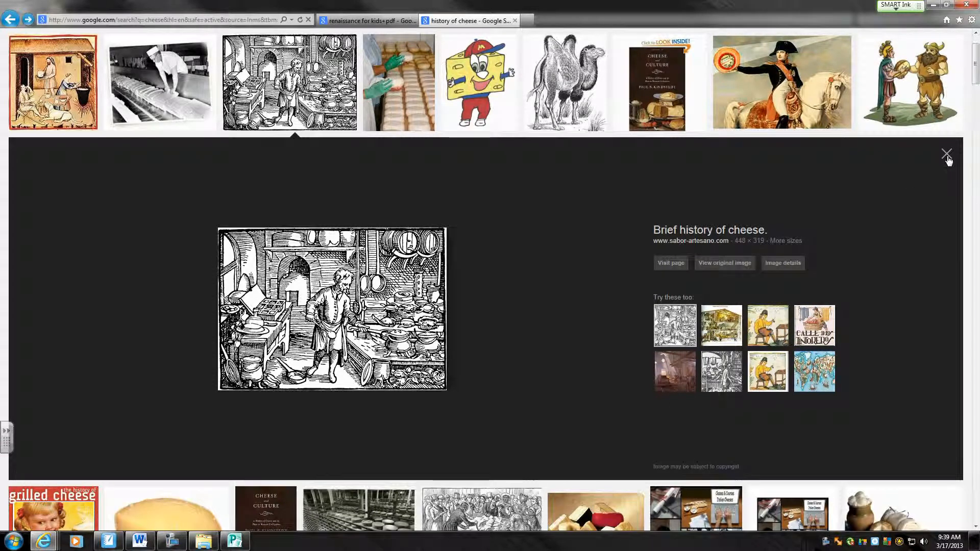
left_click(946, 153)
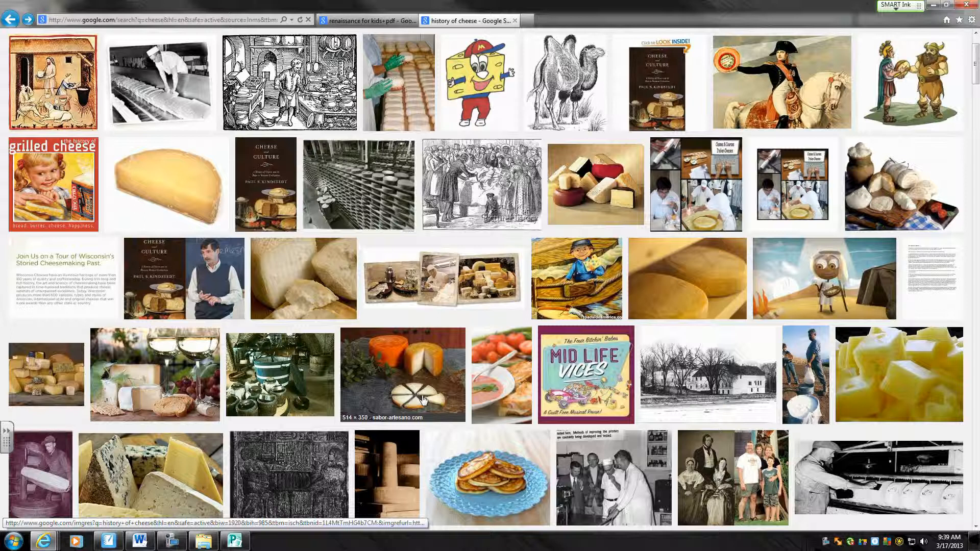
mouse_move(355, 324)
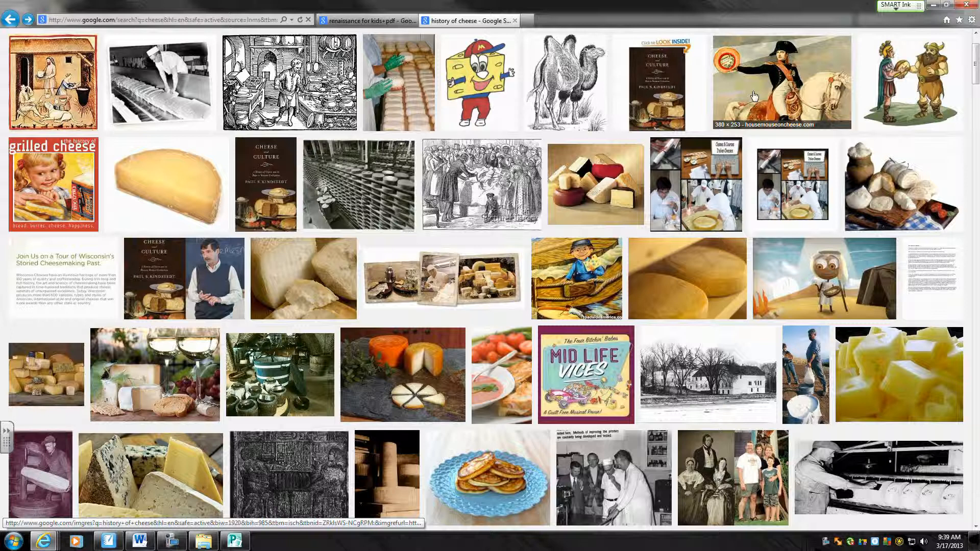
mouse_move(611, 288)
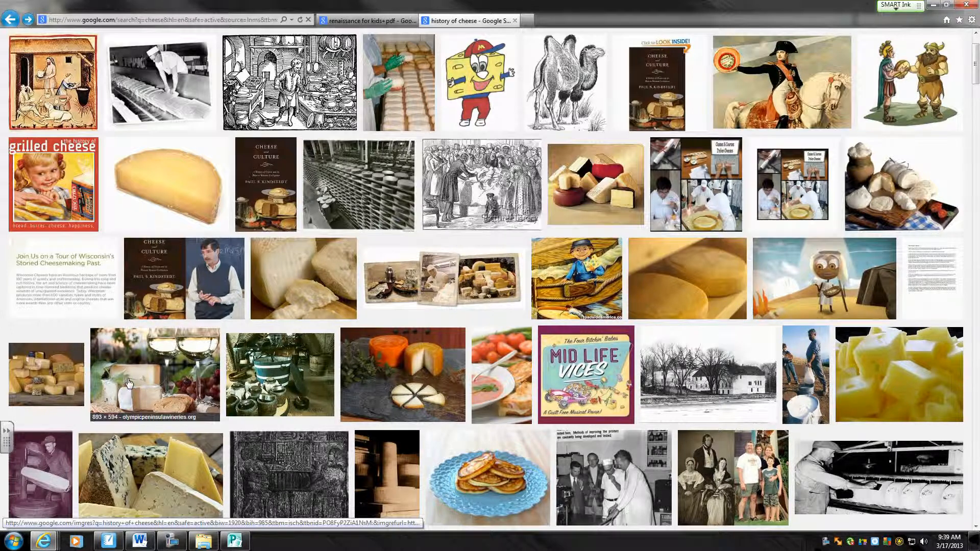
Scroll down through further rows of results looking for another picture.
scroll("down", 3)
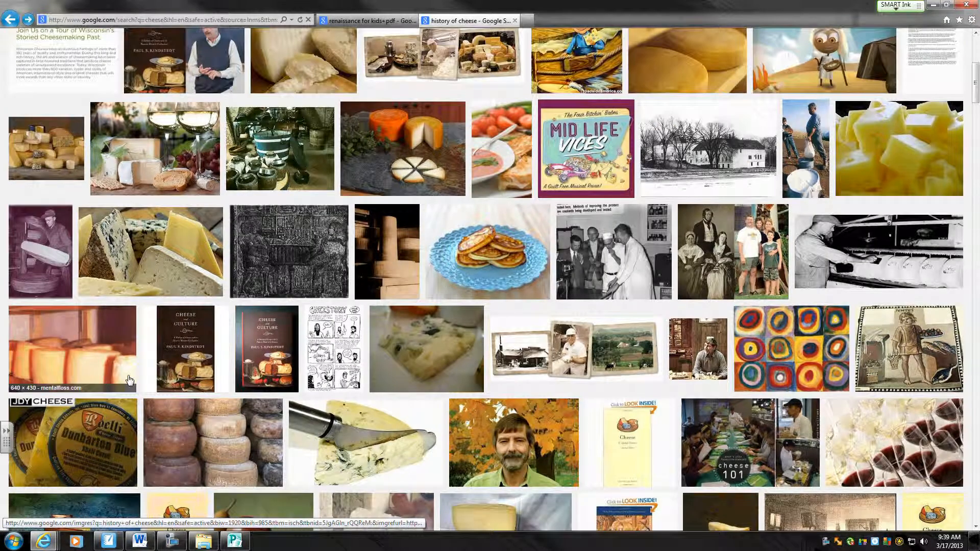
scroll("down", 3)
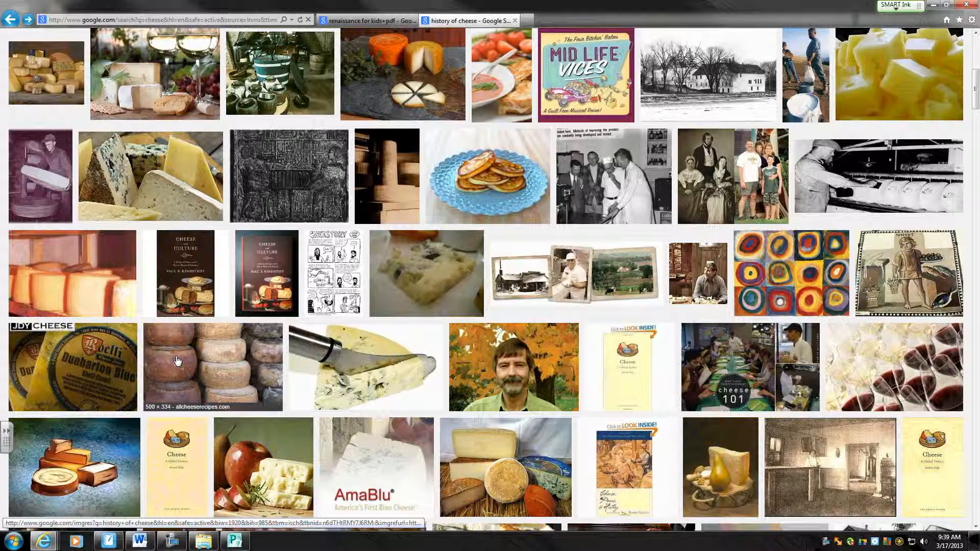
scroll("down", 3)
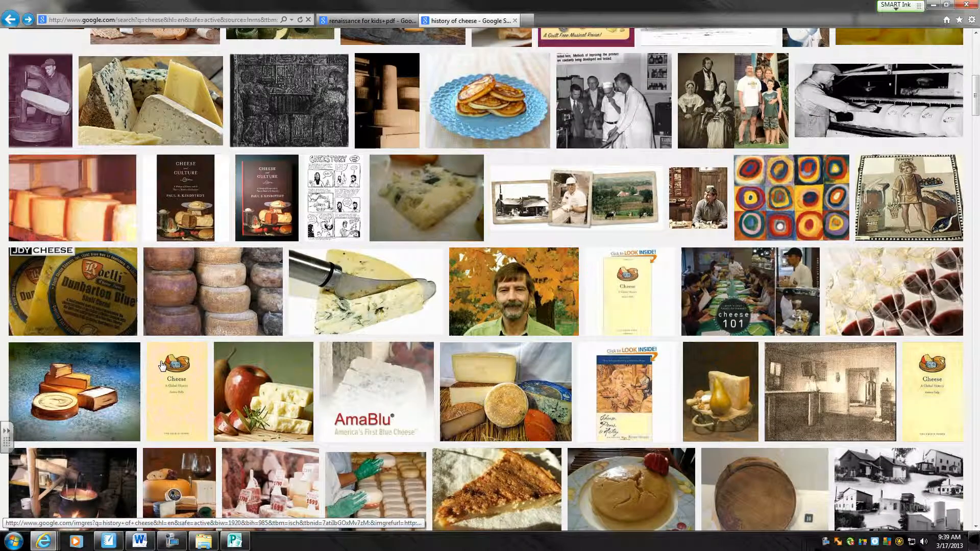
scroll("down", 3)
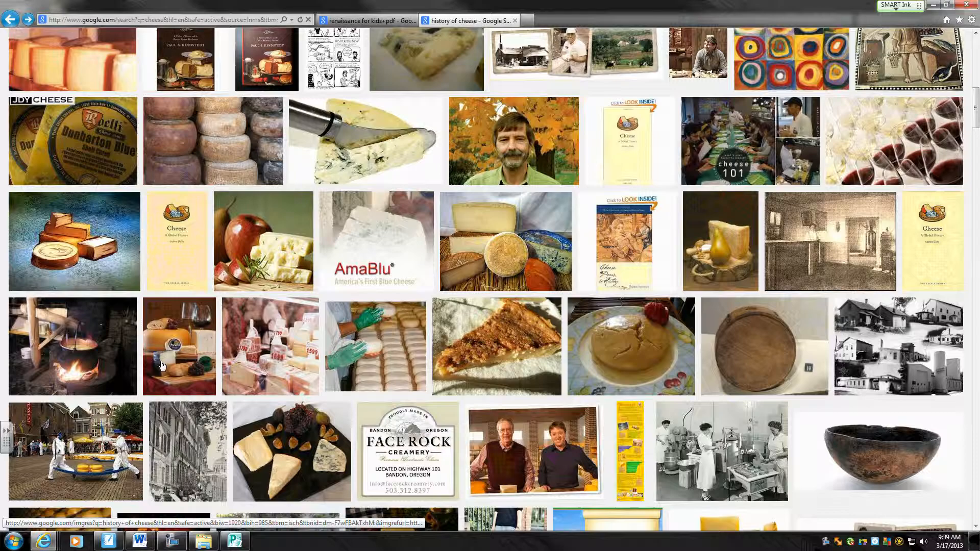
scroll("down", 3)
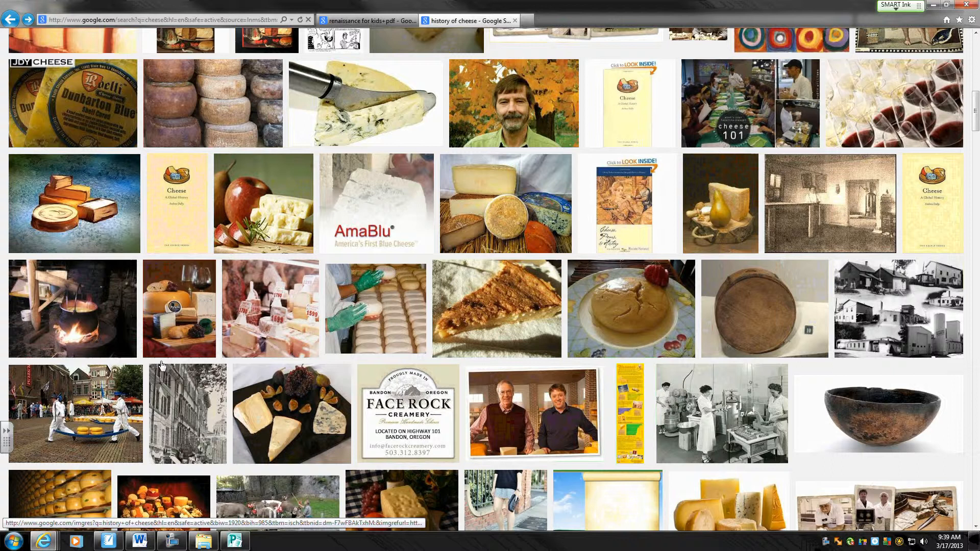
scroll("down", 3)
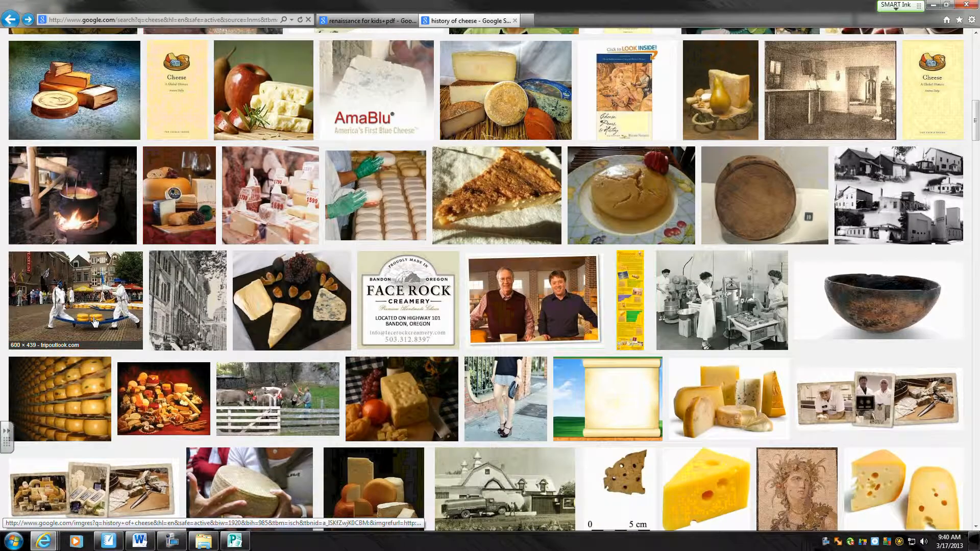
scroll("down", 3)
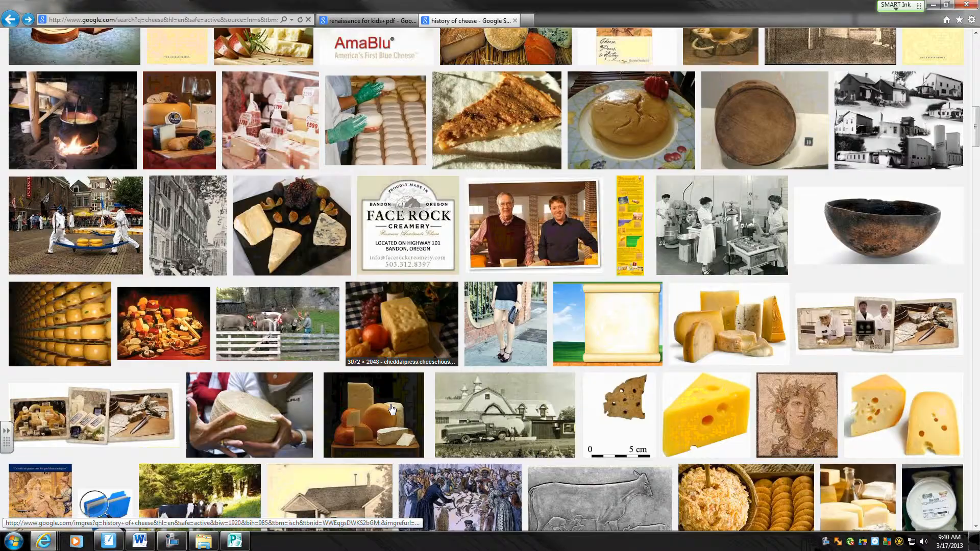
scroll("down", 3)
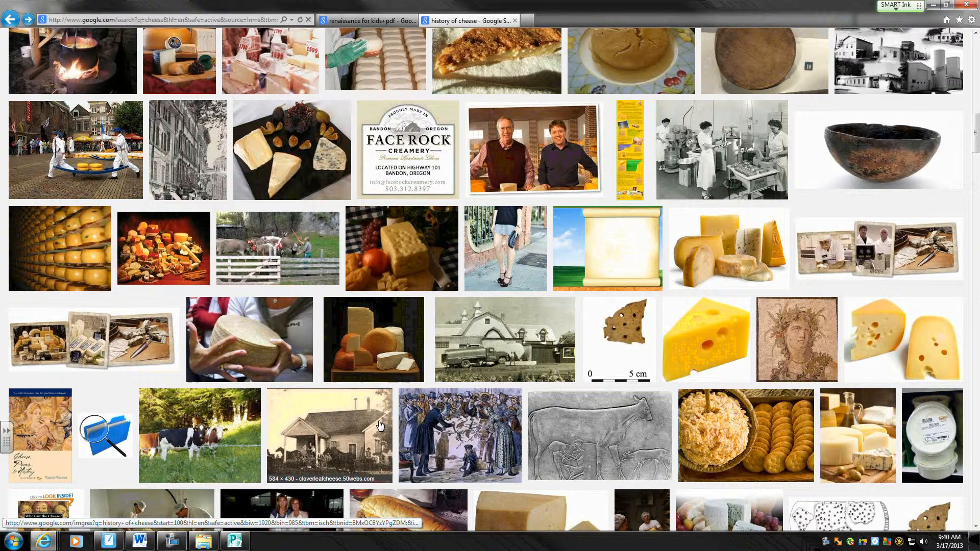
scroll("down", 3)
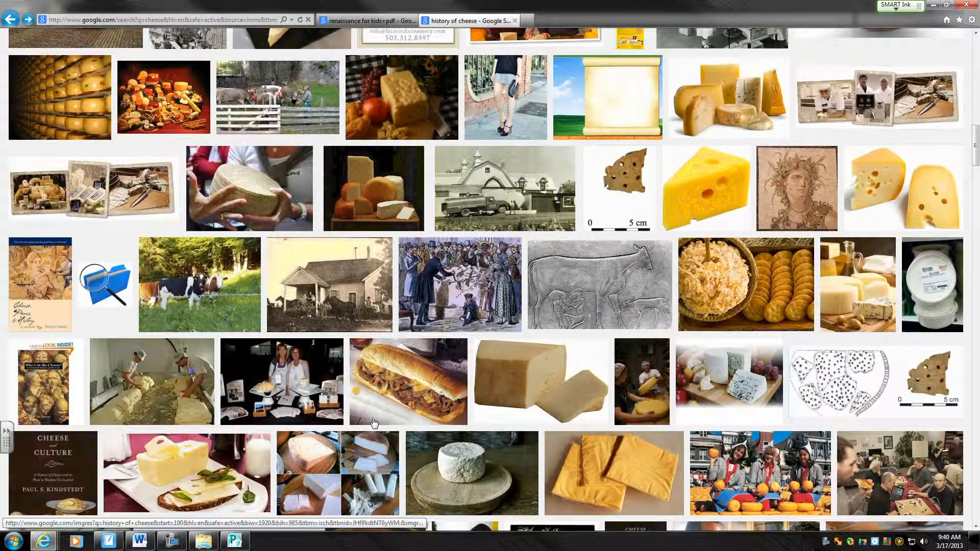
mouse_move(141, 389)
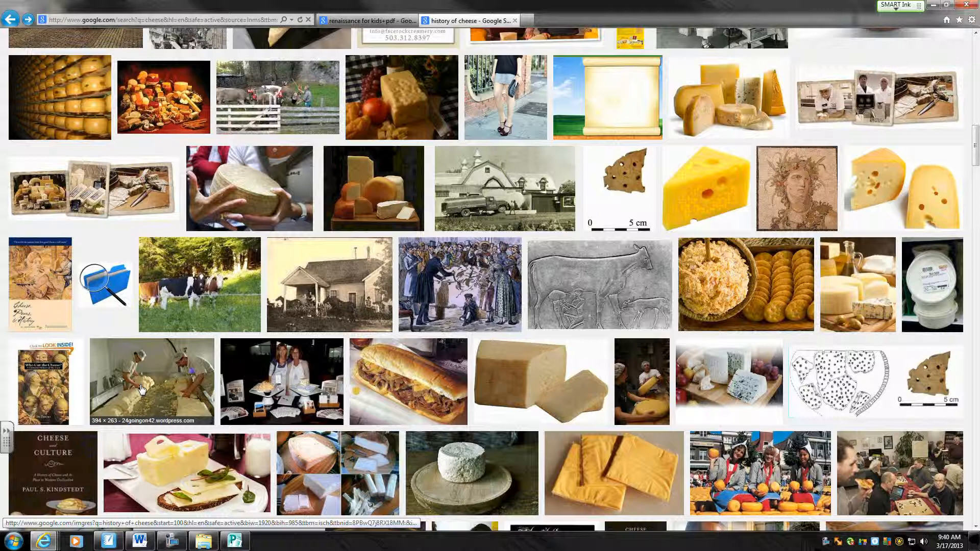
mouse_move(294, 411)
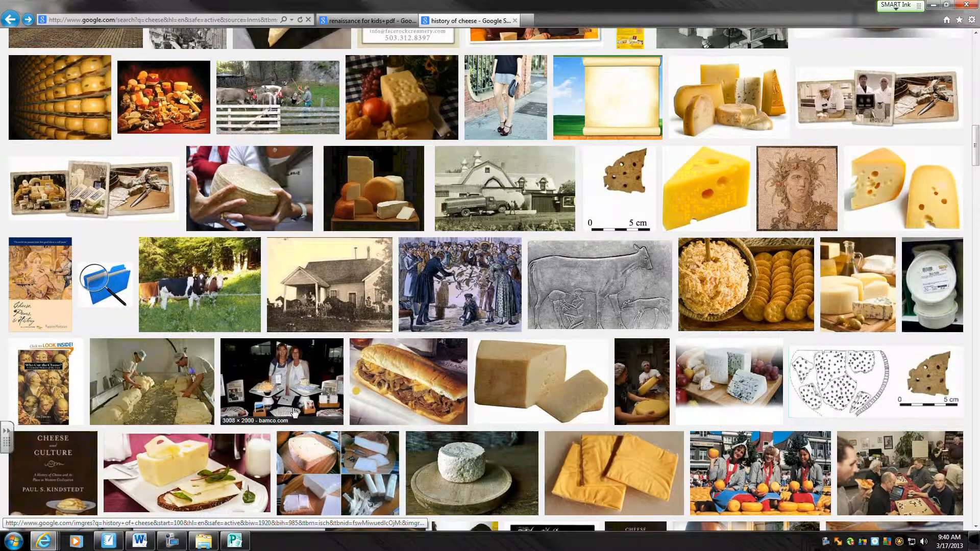
scroll("down", 3)
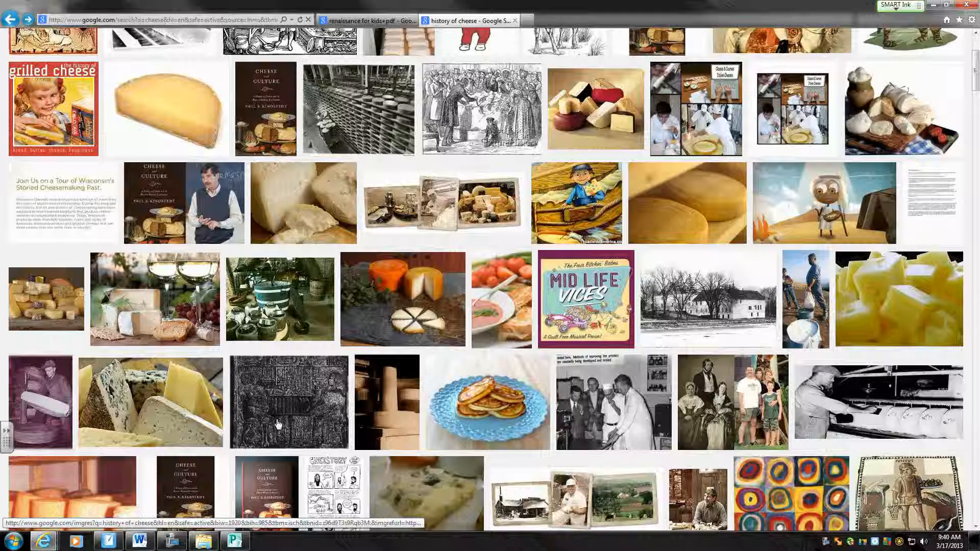
scroll("down", 3)
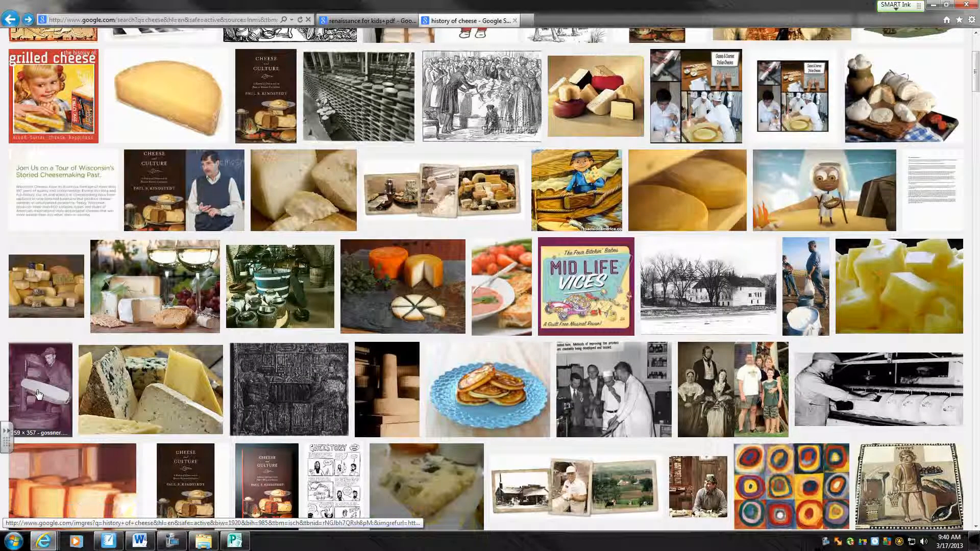
Preview the man-lifting-cheese-wheel photo and view the original image from gossner.com.
left_click(40, 391)
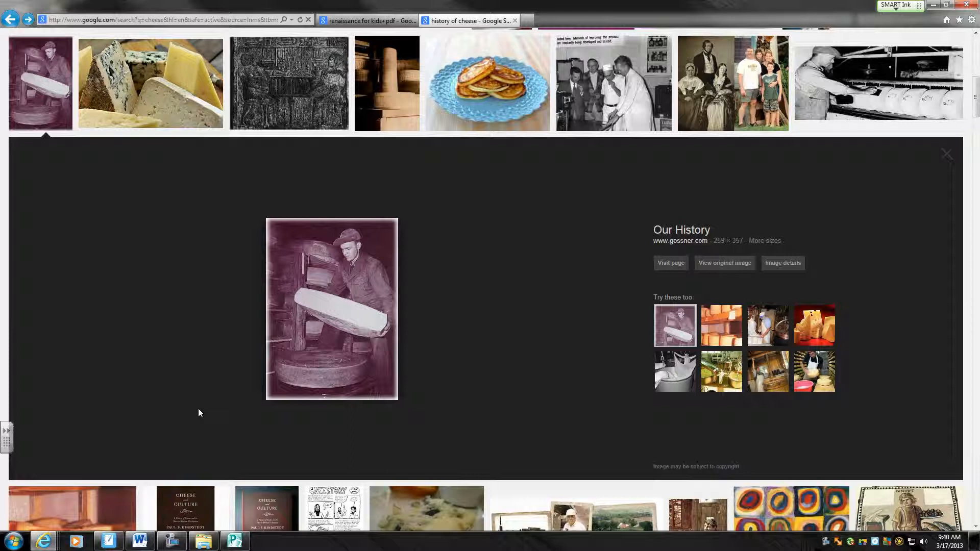
mouse_move(725, 262)
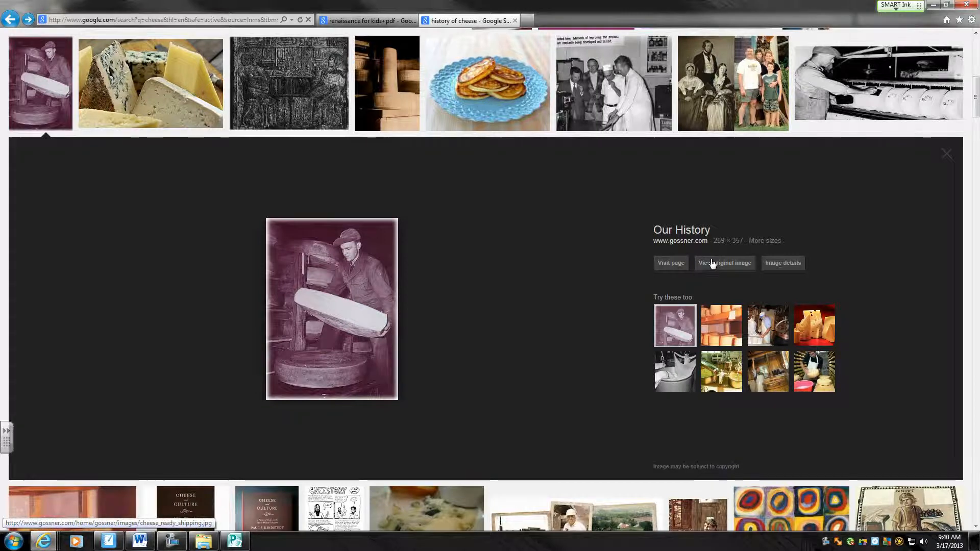
left_click(723, 262)
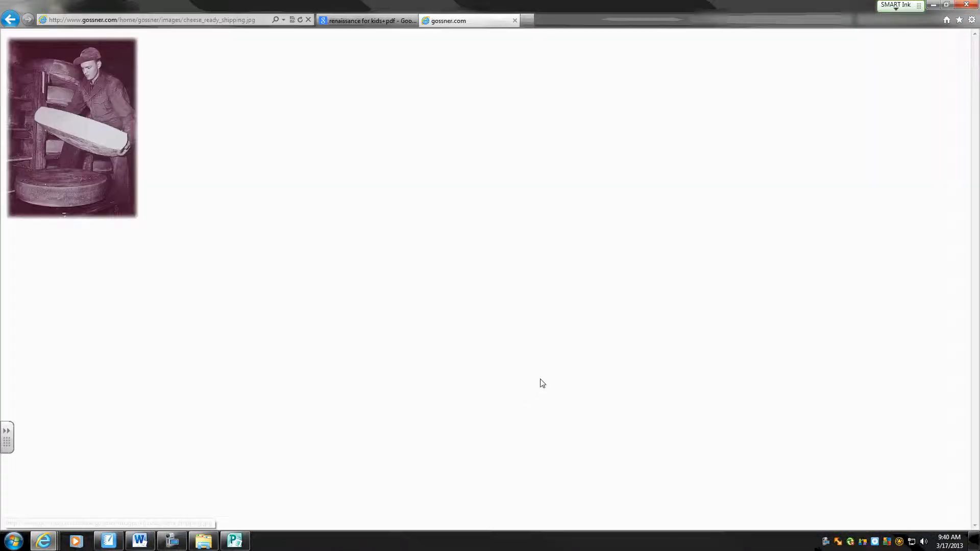
mouse_move(107, 126)
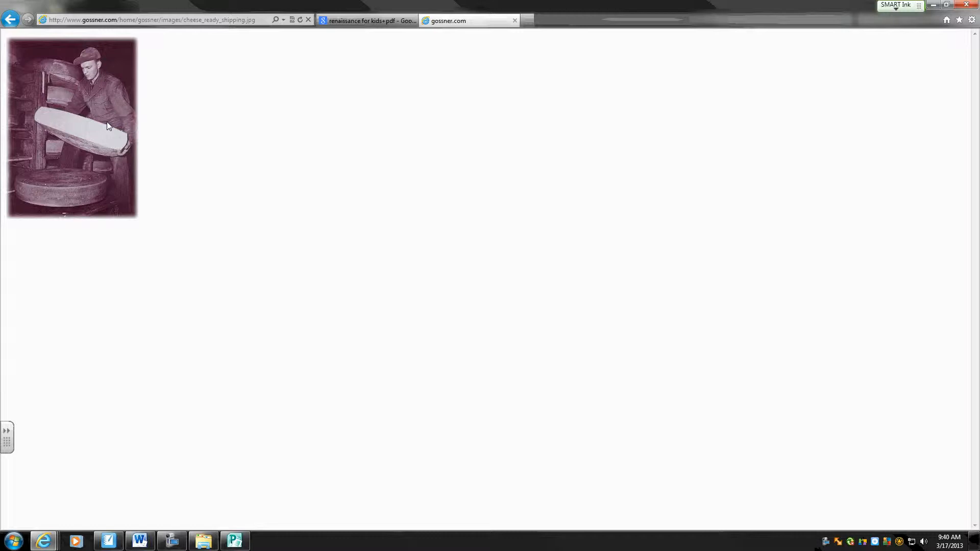
Start Save picture as… for the cheese-wheel photo and browse in the Save Picture dialog.
right_click(106, 124)
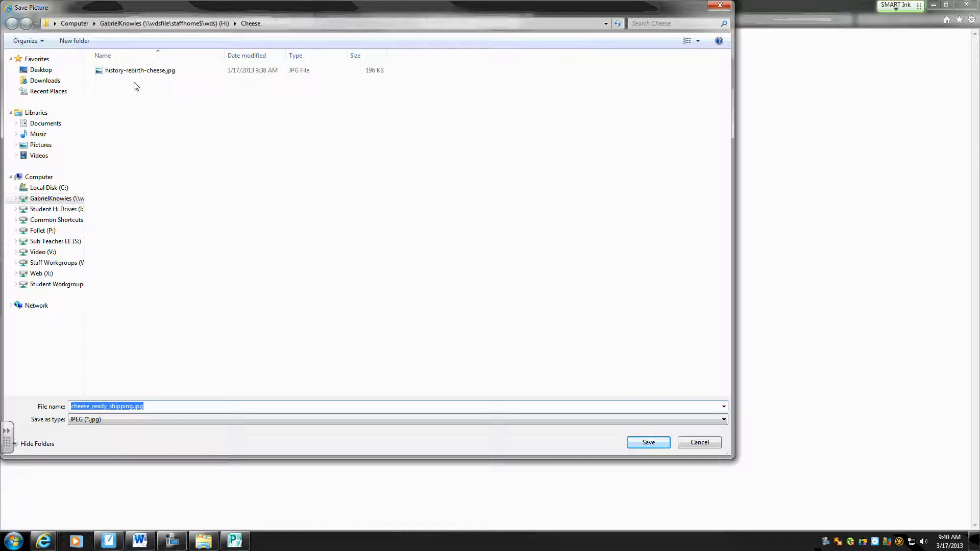
left_click(57, 198)
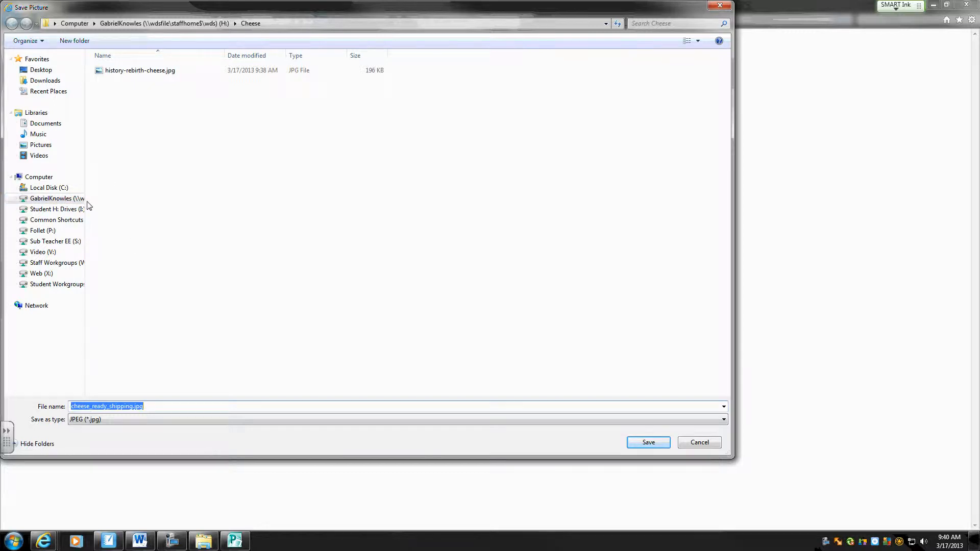
left_click(140, 71)
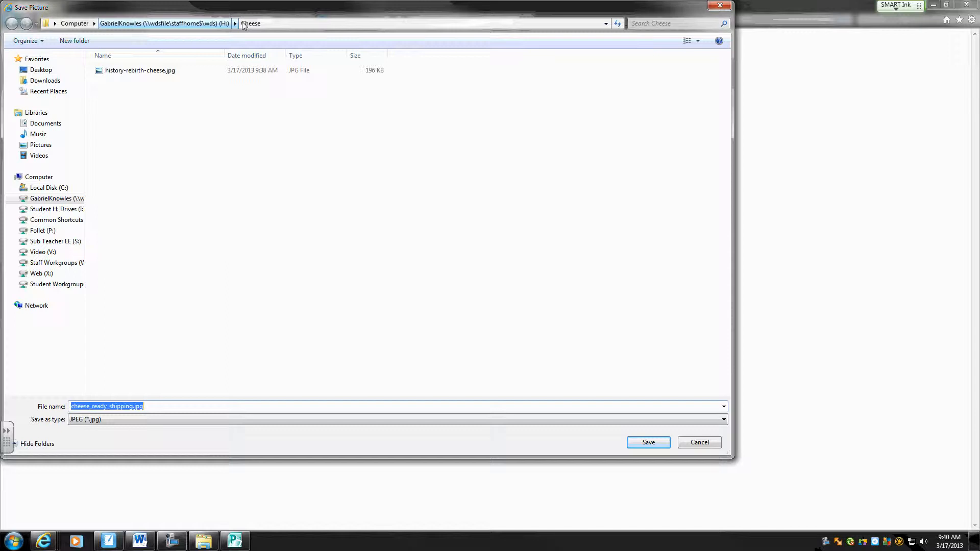
left_click(251, 24)
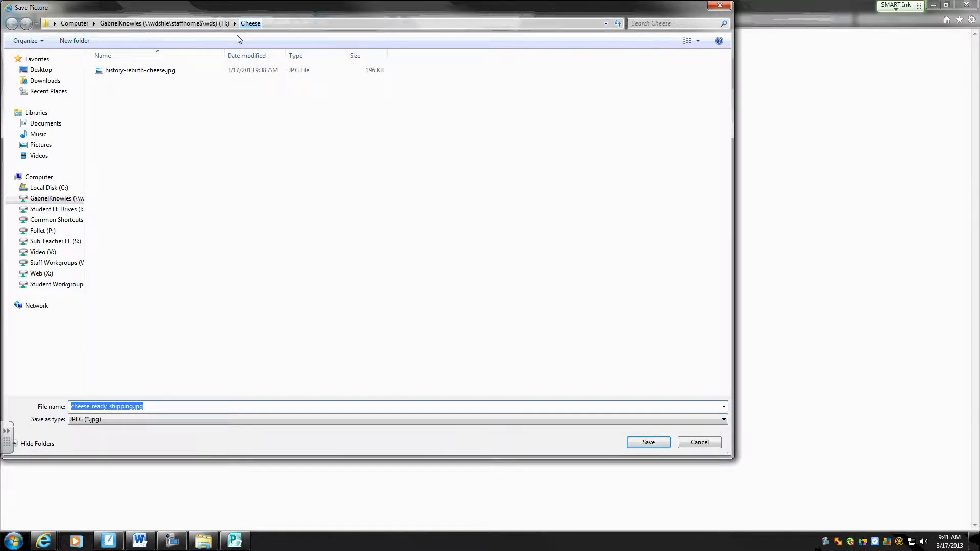
Navigate to the Cheese folder on the H drive with cheese_ready_shipping.jpg ready to save.
left_click(57, 198)
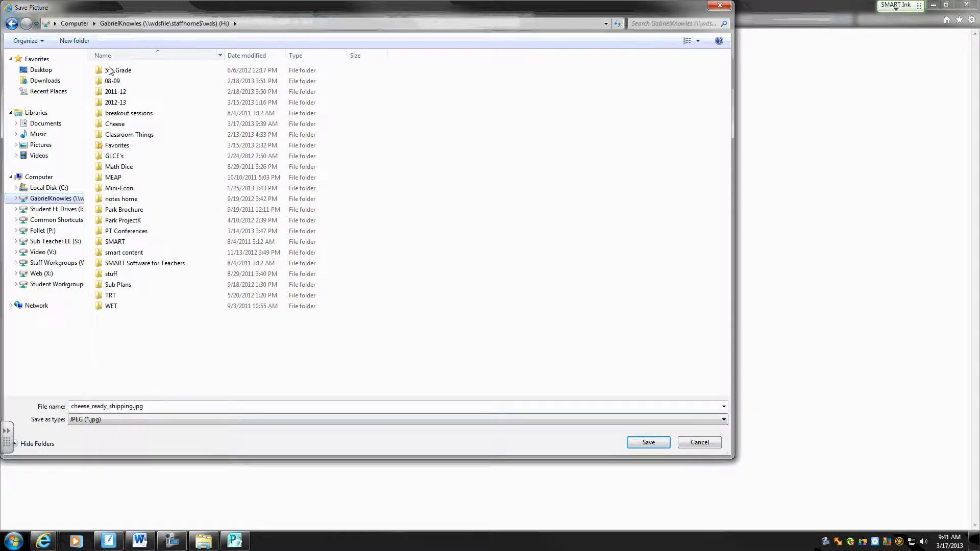
left_click(57, 198)
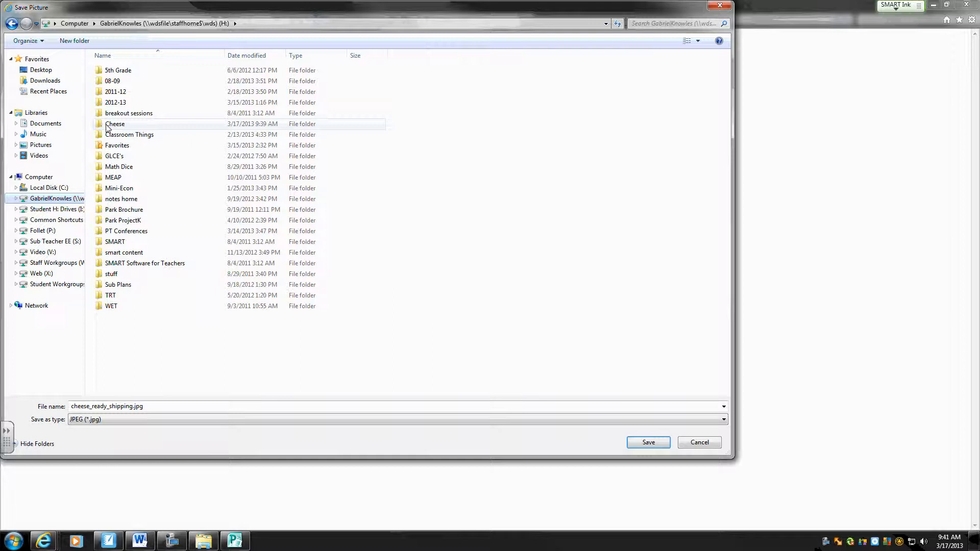
double_click(114, 124)
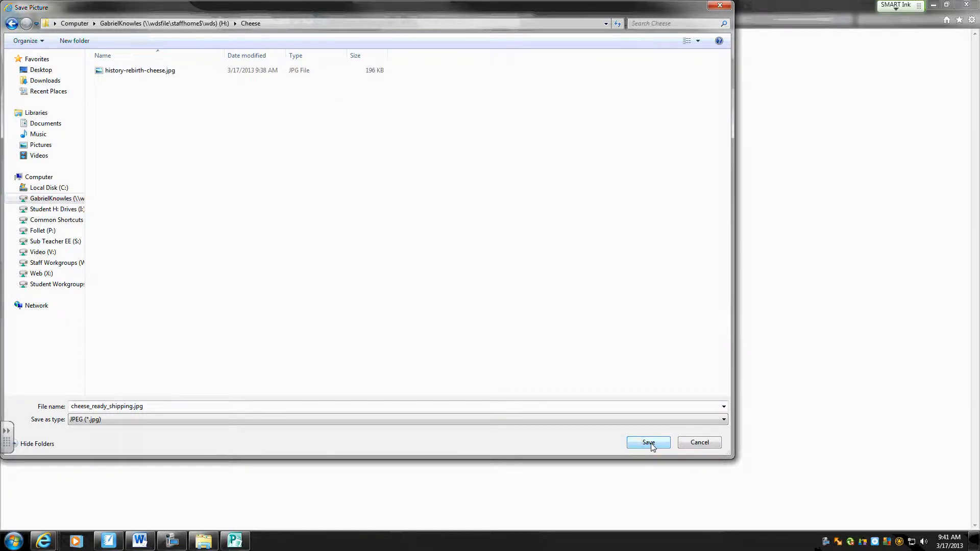
Save cheese_ready_shipping.jpg, return to the cheese results and preview the BIG CHEESE logo.
left_click(647, 441)
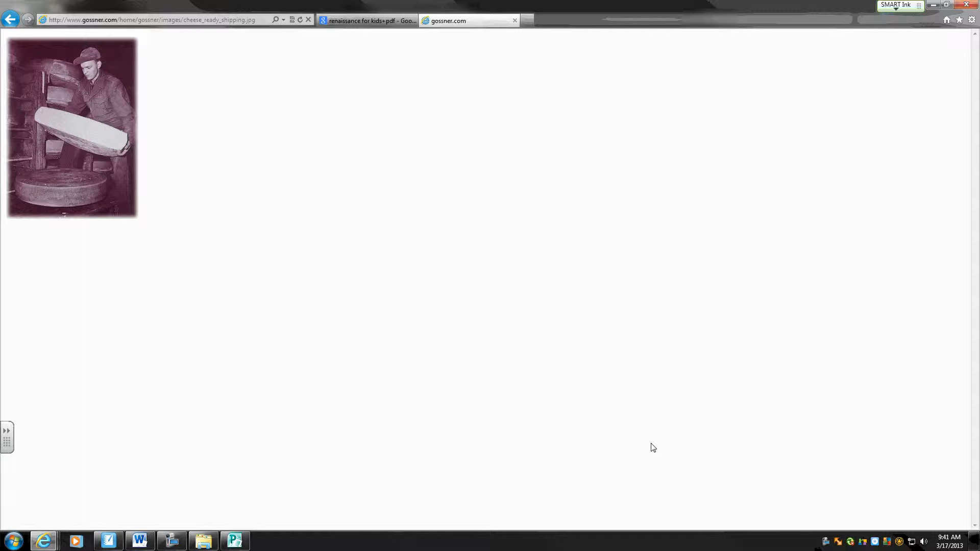
mouse_move(234, 541)
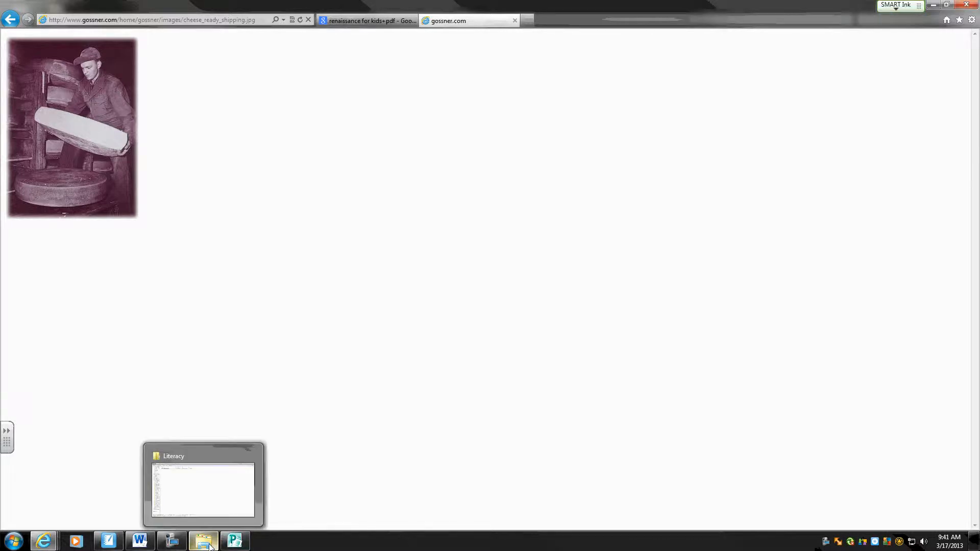
left_click(11, 541)
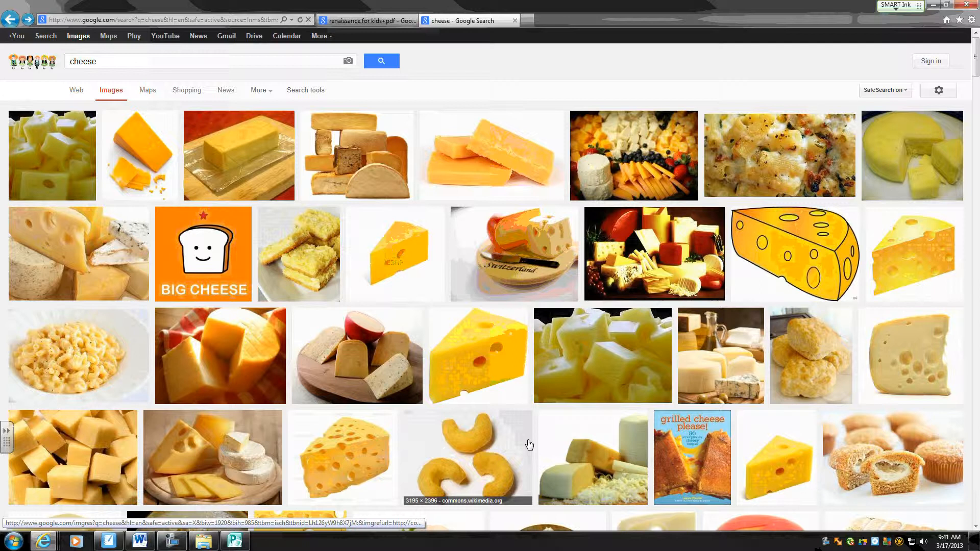
mouse_move(202, 256)
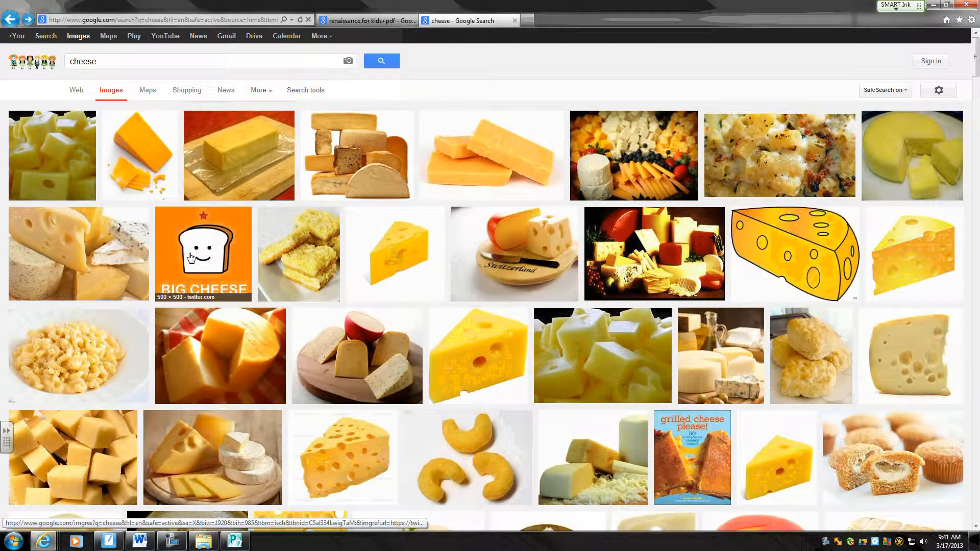
left_click(202, 253)
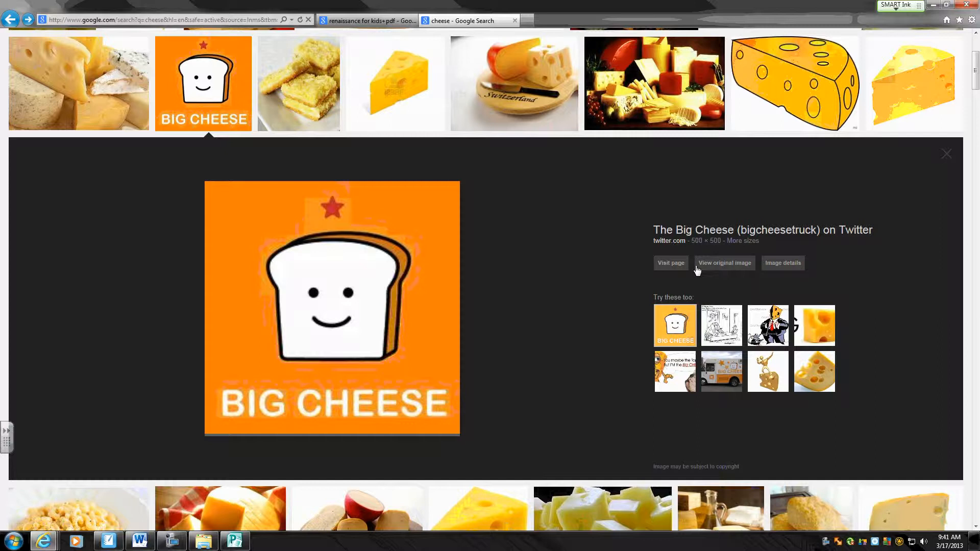
mouse_move(349, 413)
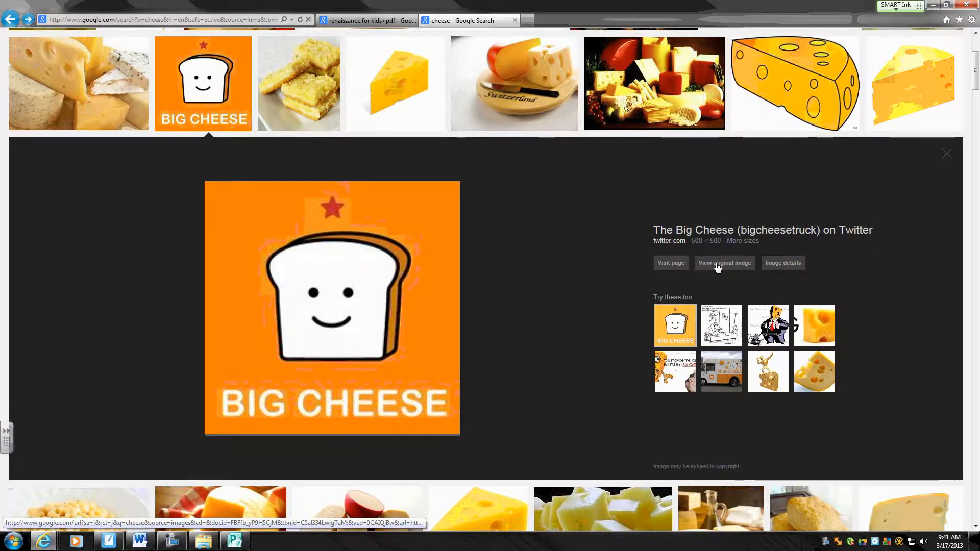
left_click(724, 262)
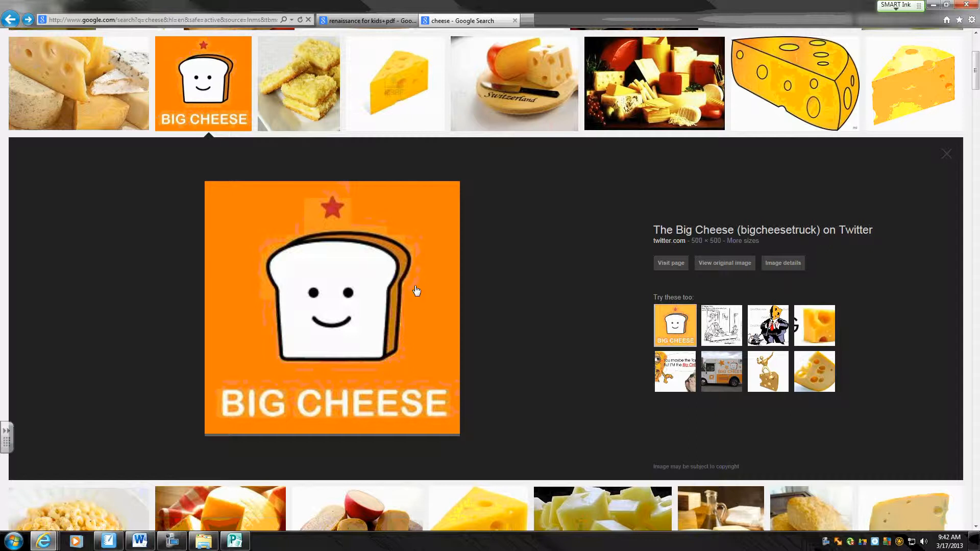
View the BIG CHEESE original and start saving Big_Cheese_RGB.jpg into the Cheese folder.
left_click(724, 262)
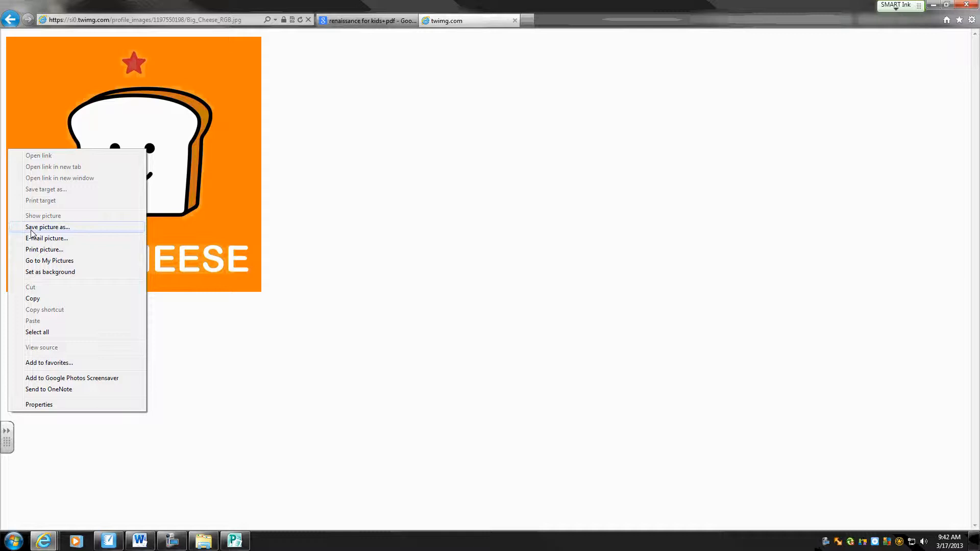
left_click(48, 227)
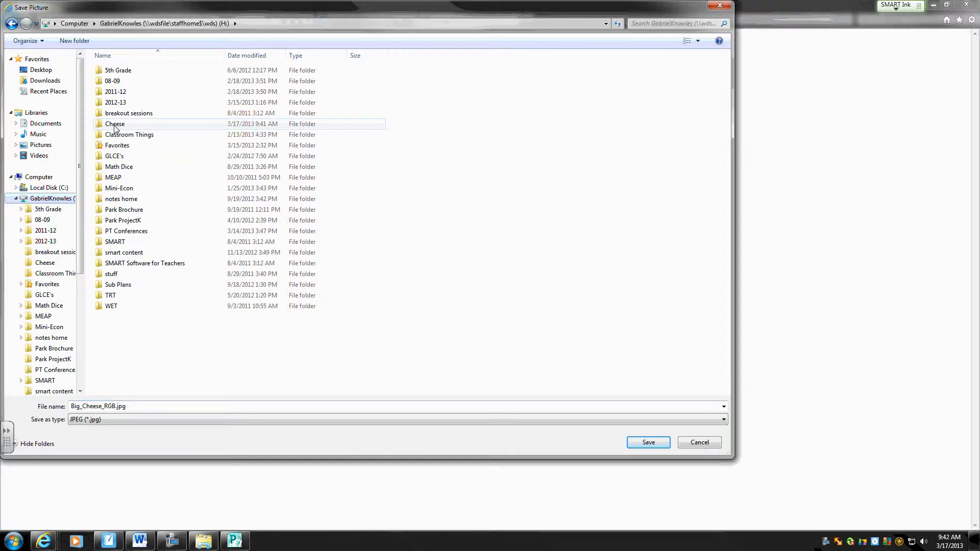
double_click(115, 123)
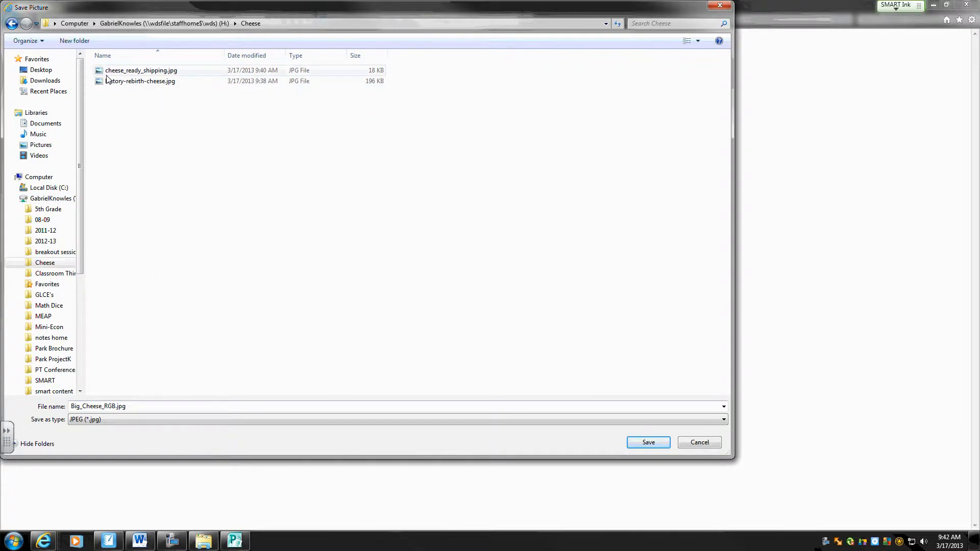
mouse_move(140, 71)
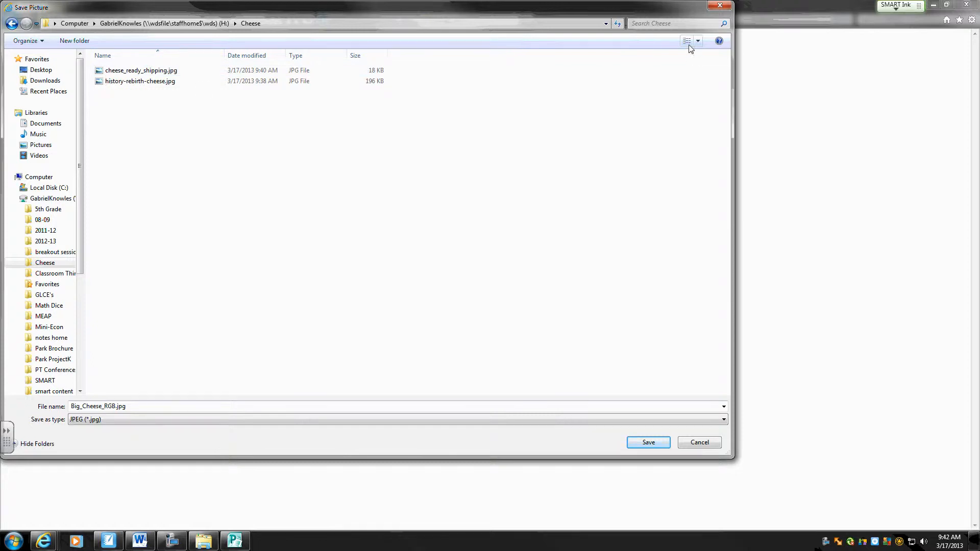
mouse_move(689, 48)
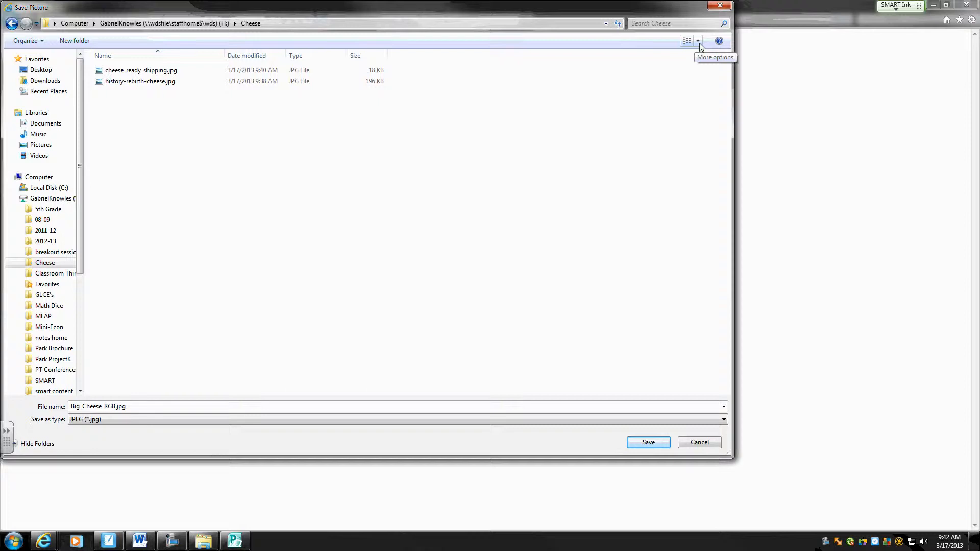
Show the Cheese folder's two saved photos as Extra Large Icons thumbnails.
left_click(698, 40)
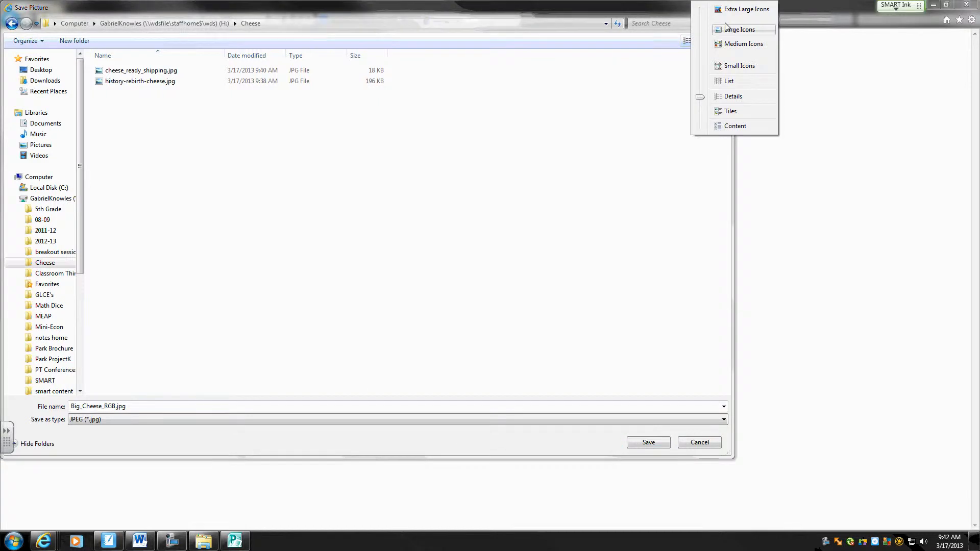
mouse_move(732, 17)
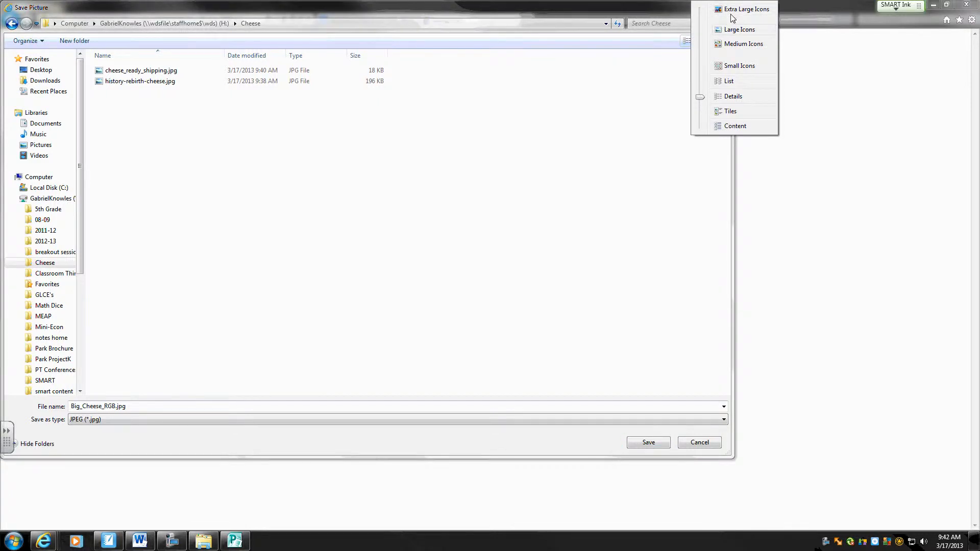
left_click(739, 29)
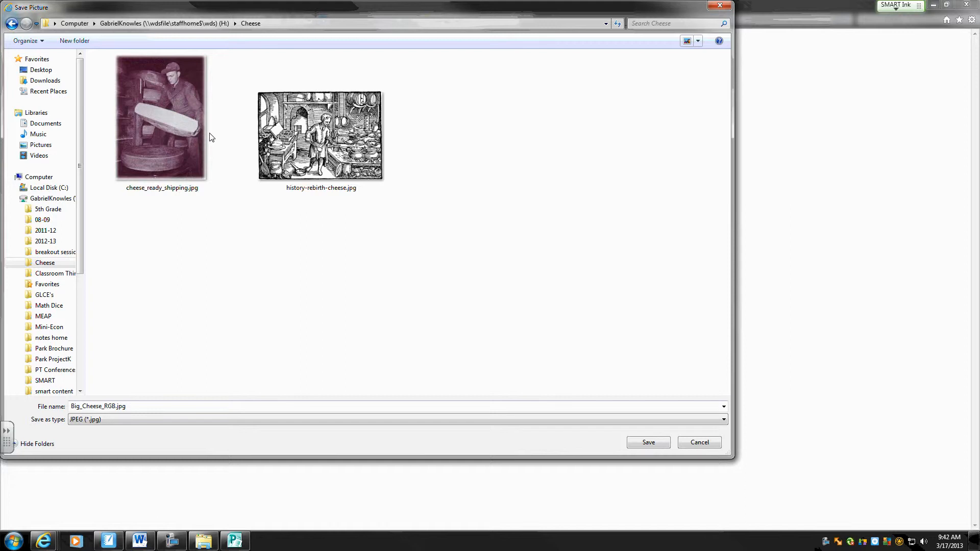
mouse_move(255, 363)
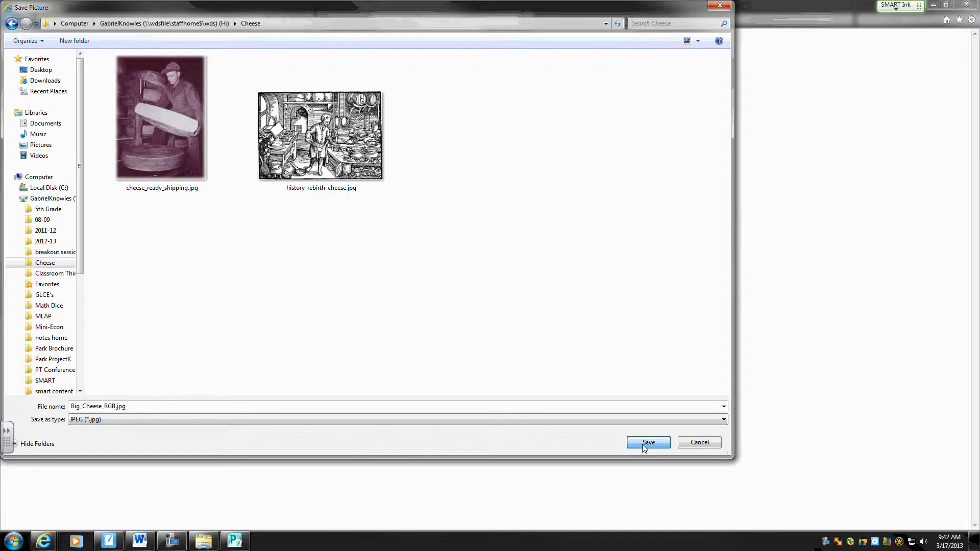
Save the BIG CHEESE image as a JPEG into the Cheese folder.
left_click(648, 442)
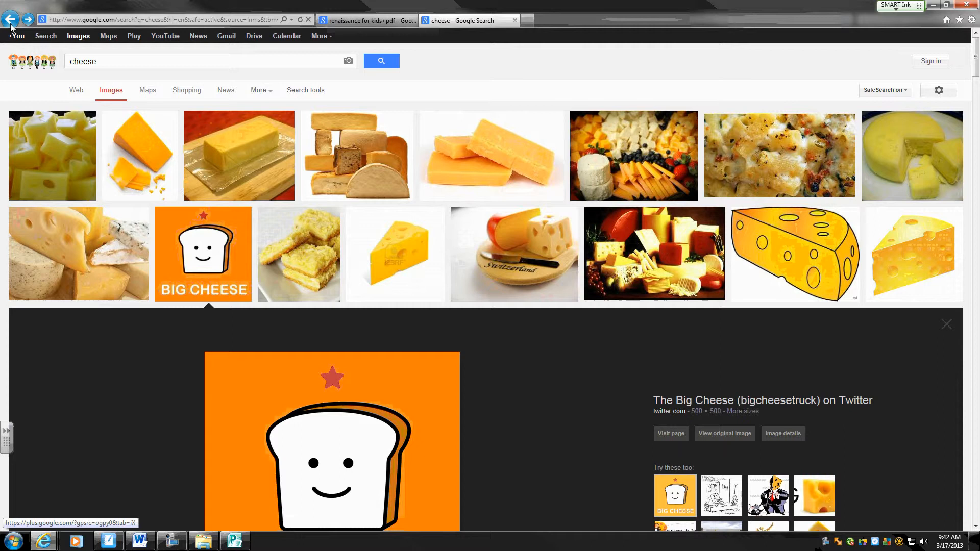
mouse_move(219, 159)
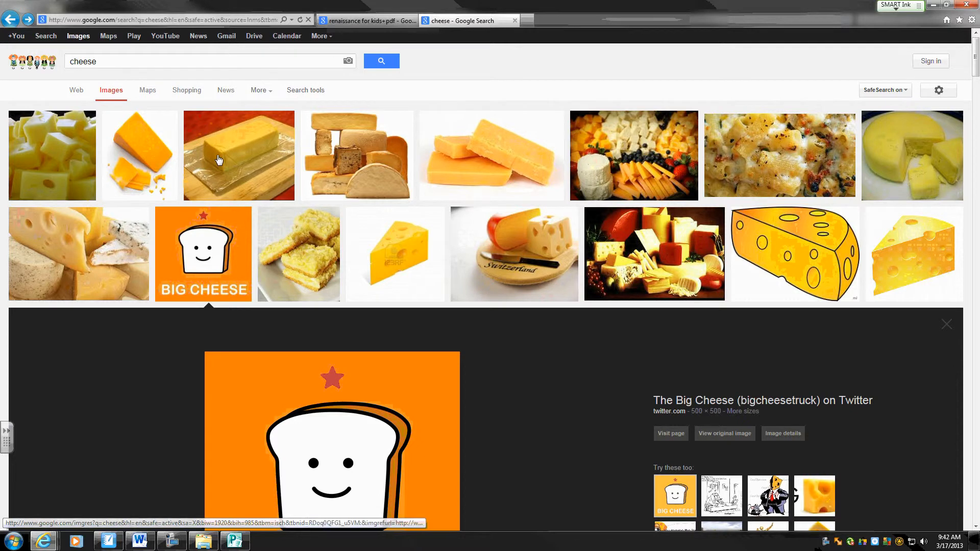
mouse_move(912, 253)
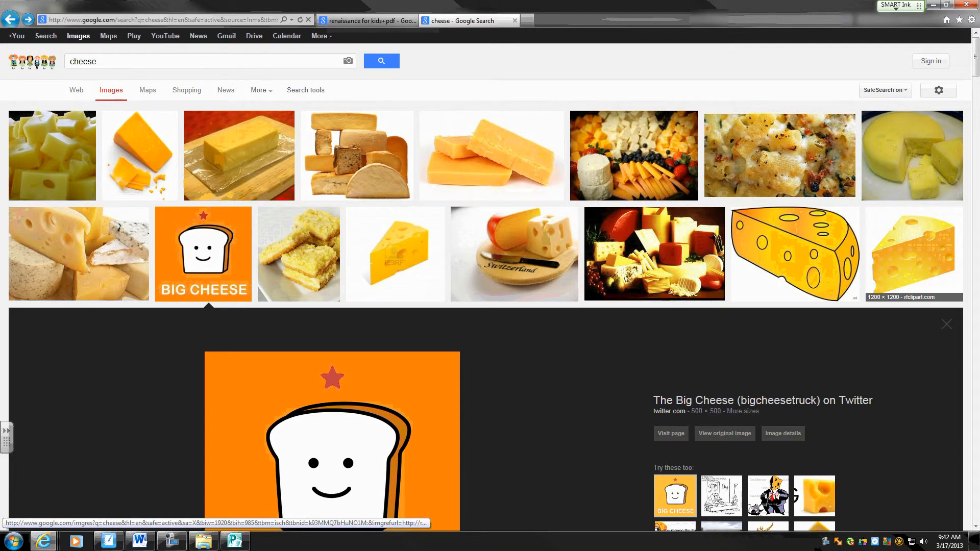